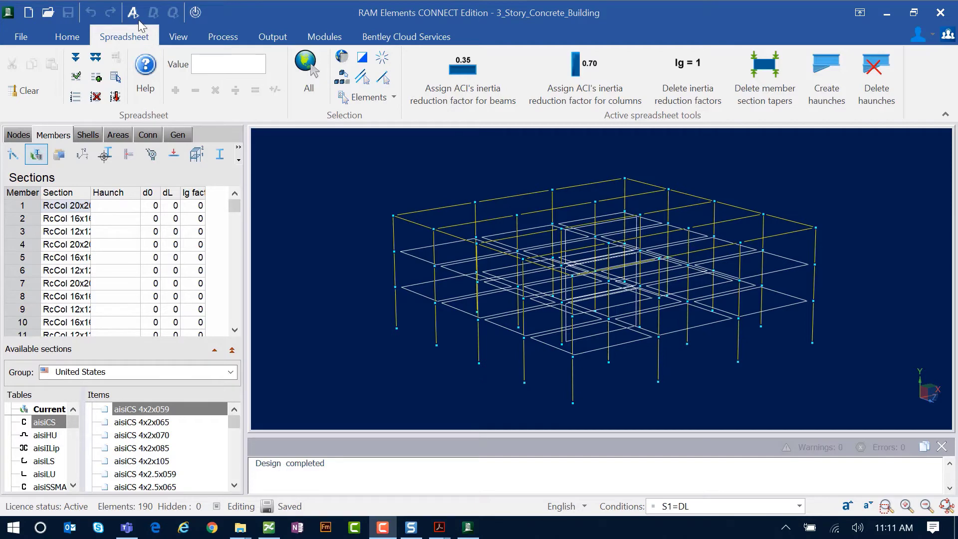
Run the analysis of the three-story concrete building using the default solver options
{"action": "left_click", "coordinate": [132, 12]}
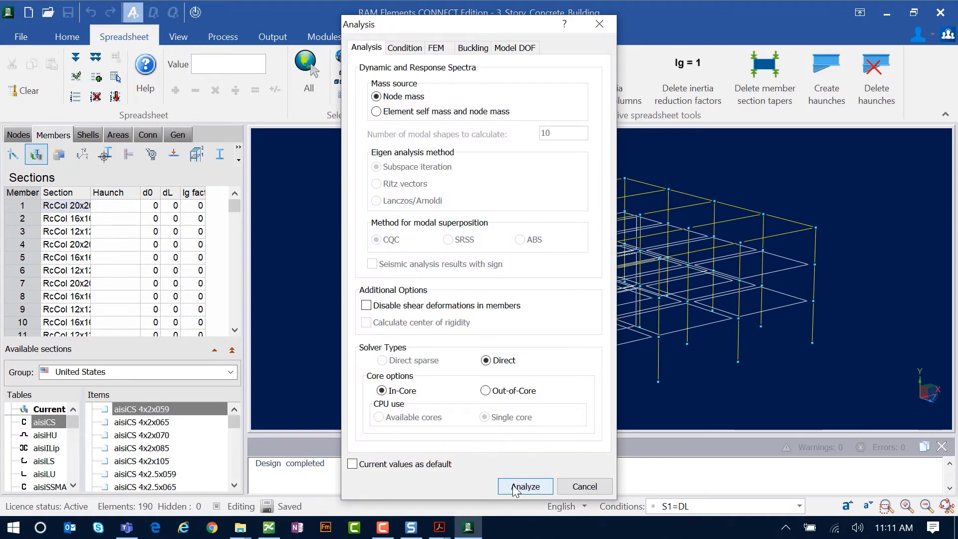
{"action": "left_click", "coordinate": [524, 487]}
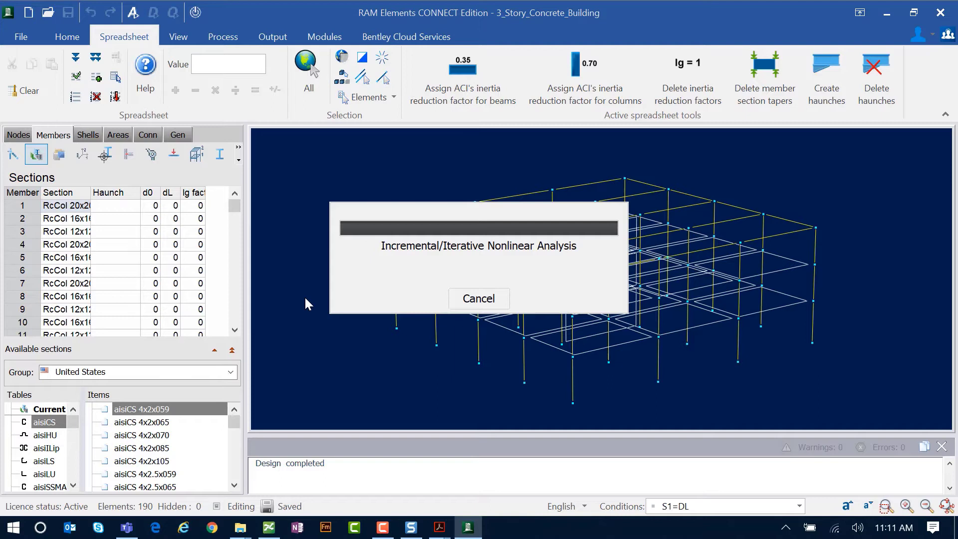
{"action": "mouse_move", "coordinate": [392, 300]}
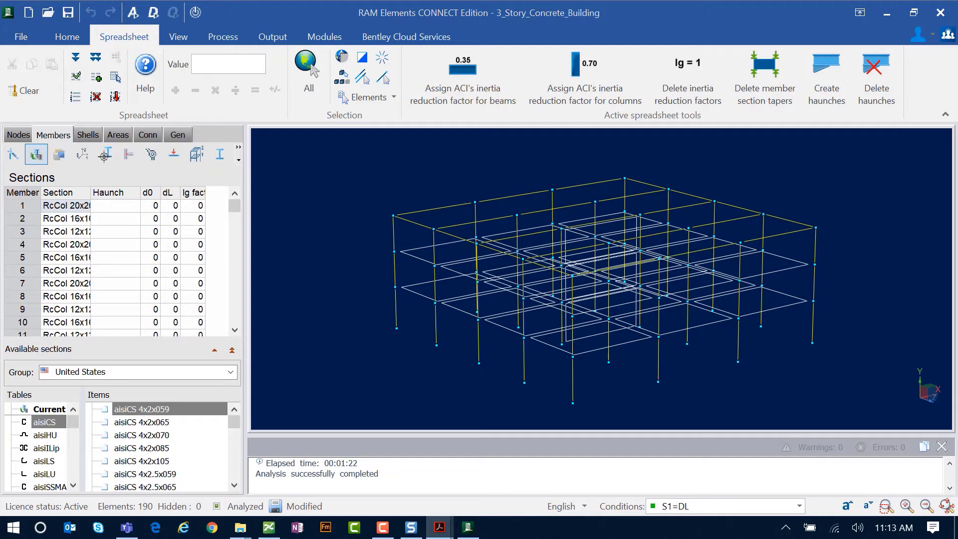
{"action": "mouse_move", "coordinate": [153, 15]}
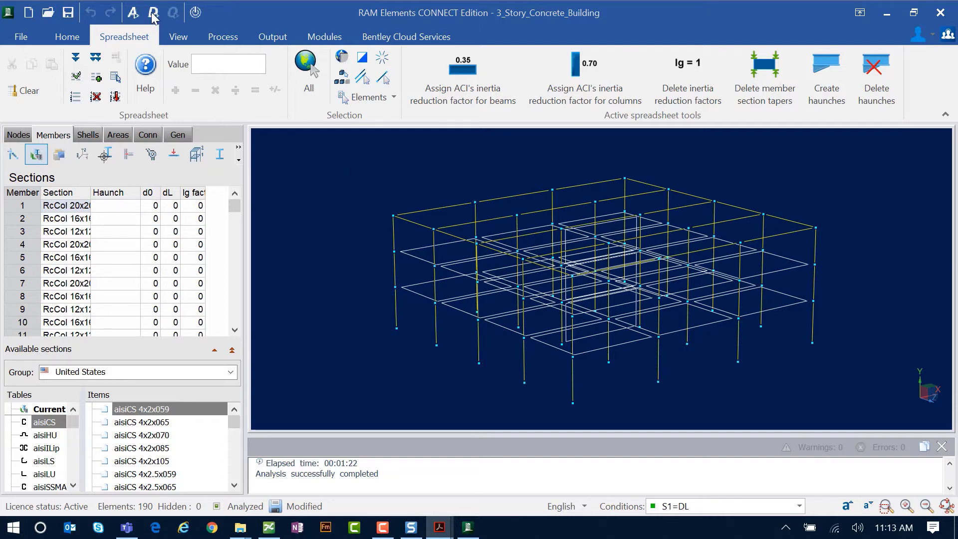
Design all members with ACI 318-14 chosen for reinforced concrete members
{"action": "left_click", "coordinate": [152, 11]}
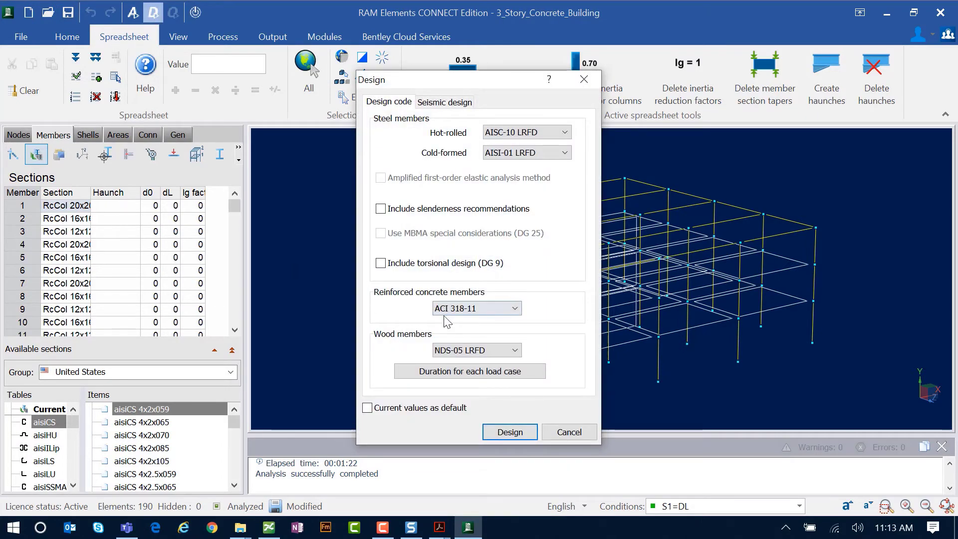
{"action": "left_click", "coordinate": [515, 308]}
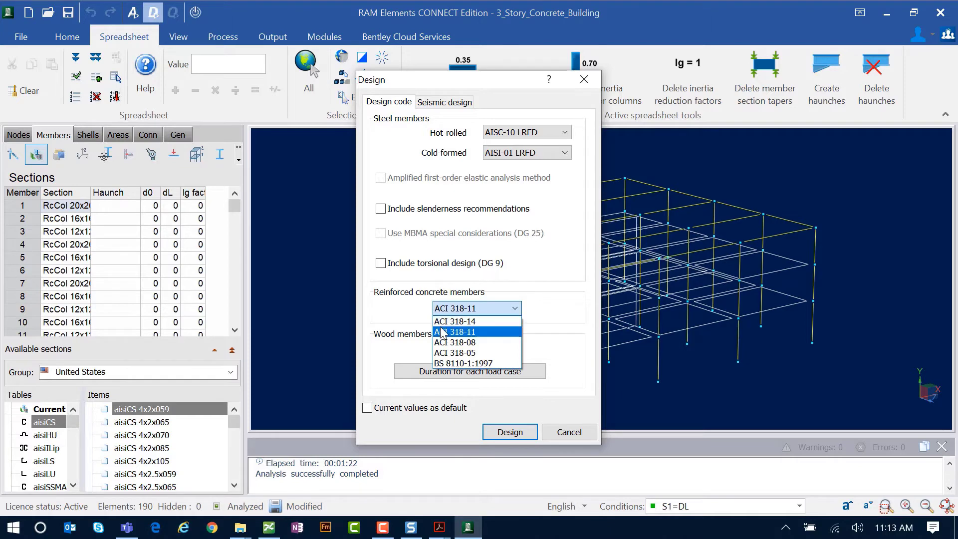
{"action": "left_click", "coordinate": [455, 321]}
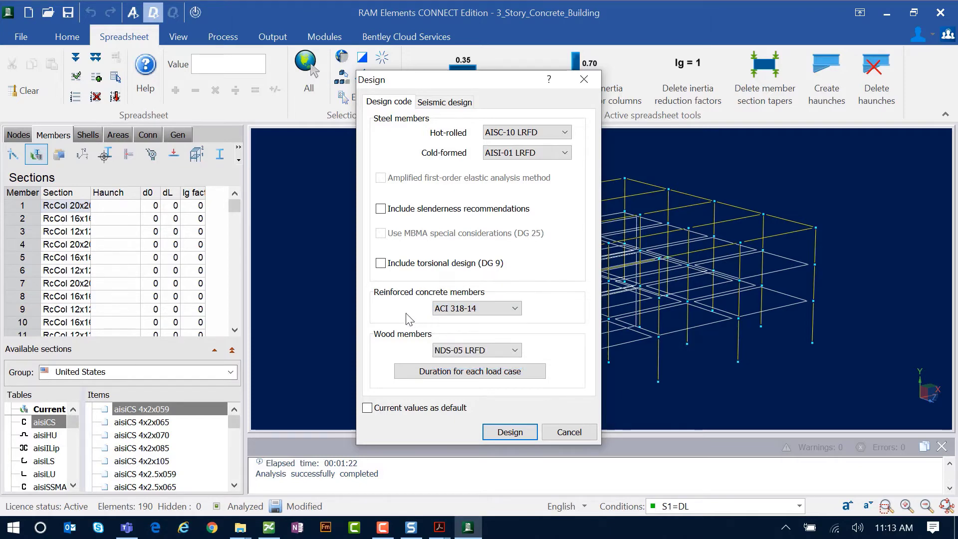
{"action": "left_click", "coordinate": [508, 432]}
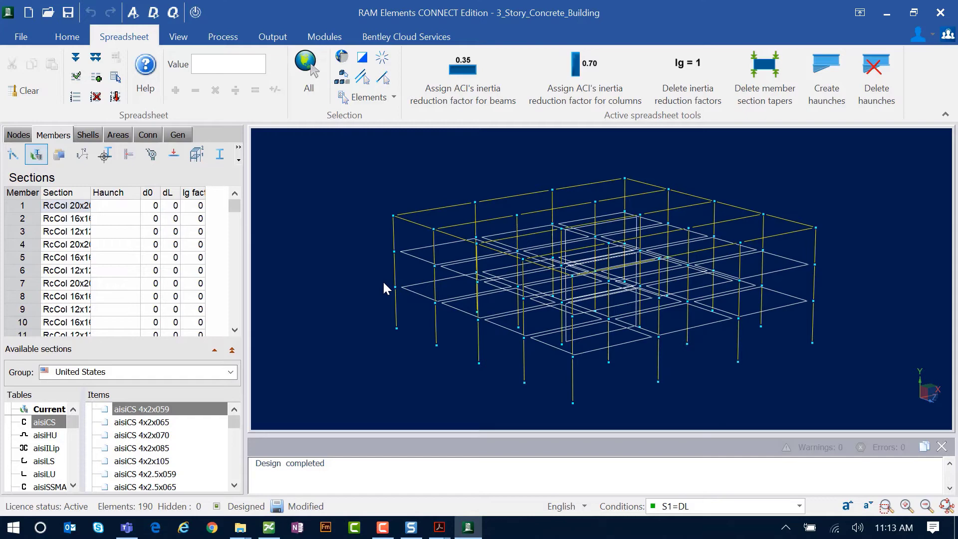
{"action": "mouse_move", "coordinate": [400, 196]}
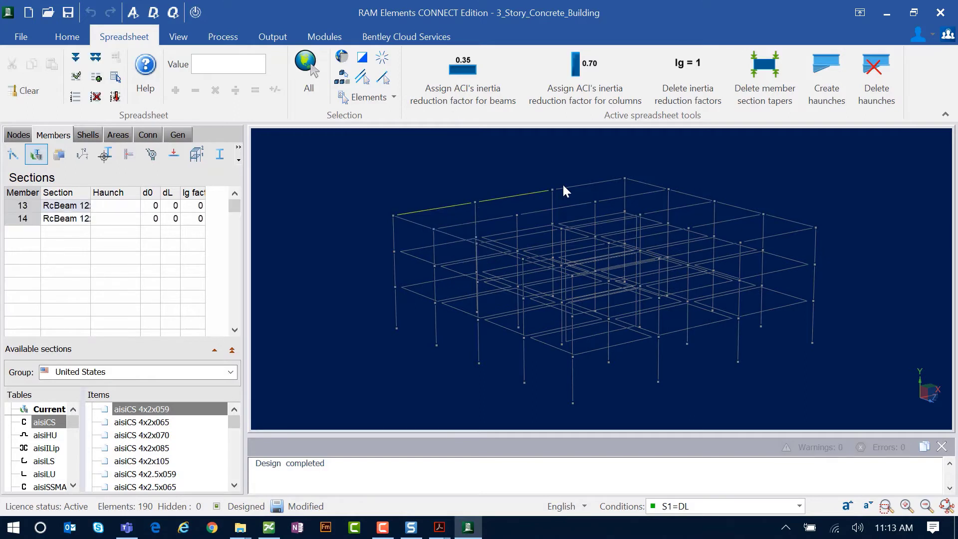
Select roof beam members 13–15 and show the Beams module options
{"action": "left_click", "coordinate": [519, 193]}
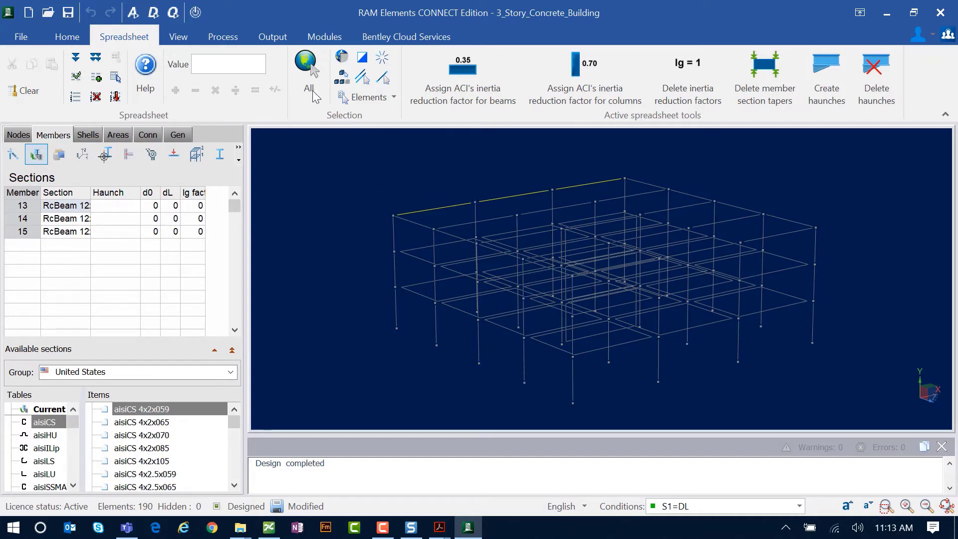
{"action": "left_click", "coordinate": [324, 36]}
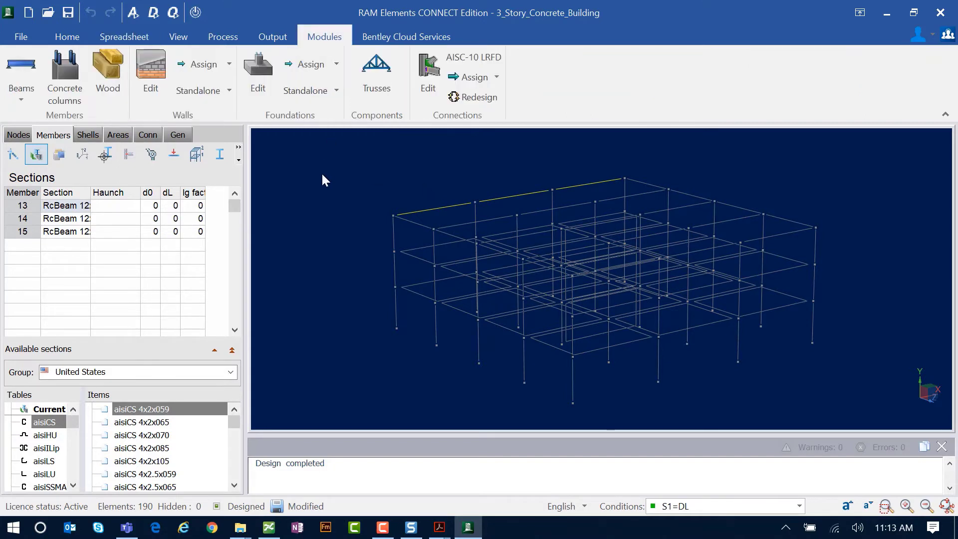
{"action": "left_click", "coordinate": [21, 76]}
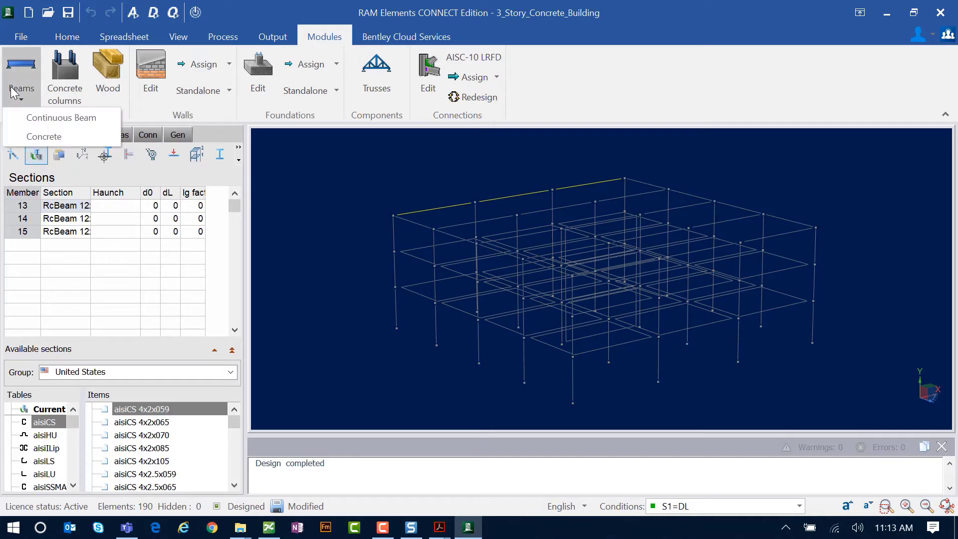
{"action": "mouse_move", "coordinate": [43, 136]}
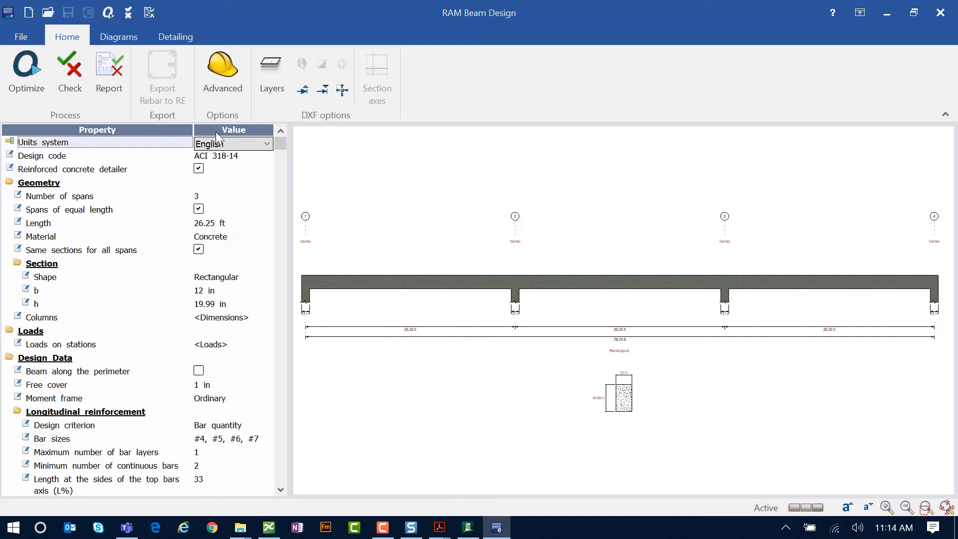
{"action": "mouse_move", "coordinate": [221, 353]}
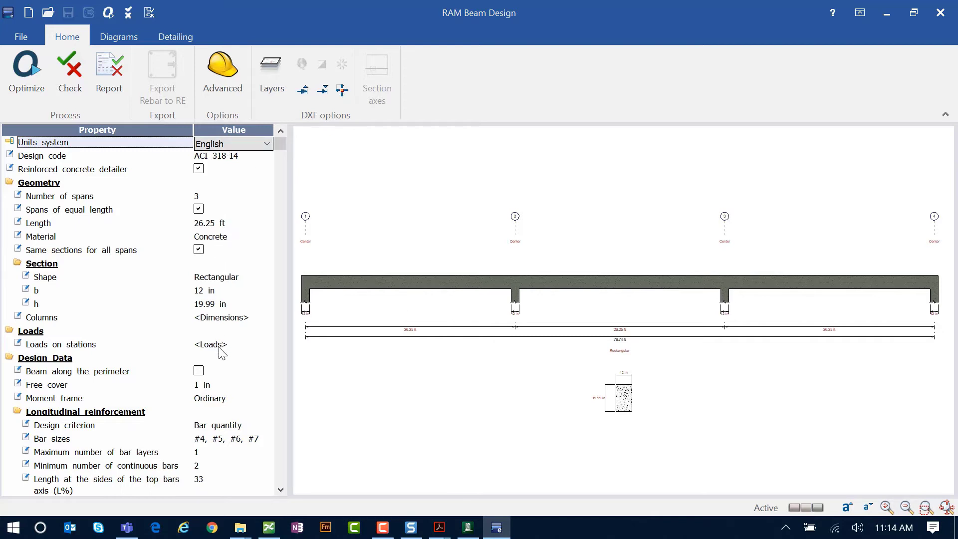
{"action": "mouse_move", "coordinate": [239, 303]}
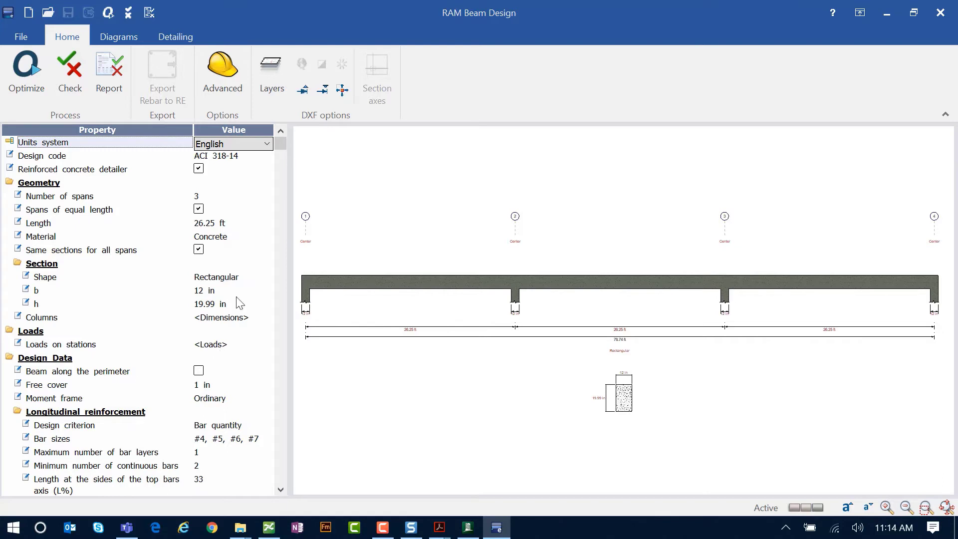
{"action": "mouse_move", "coordinate": [259, 336]}
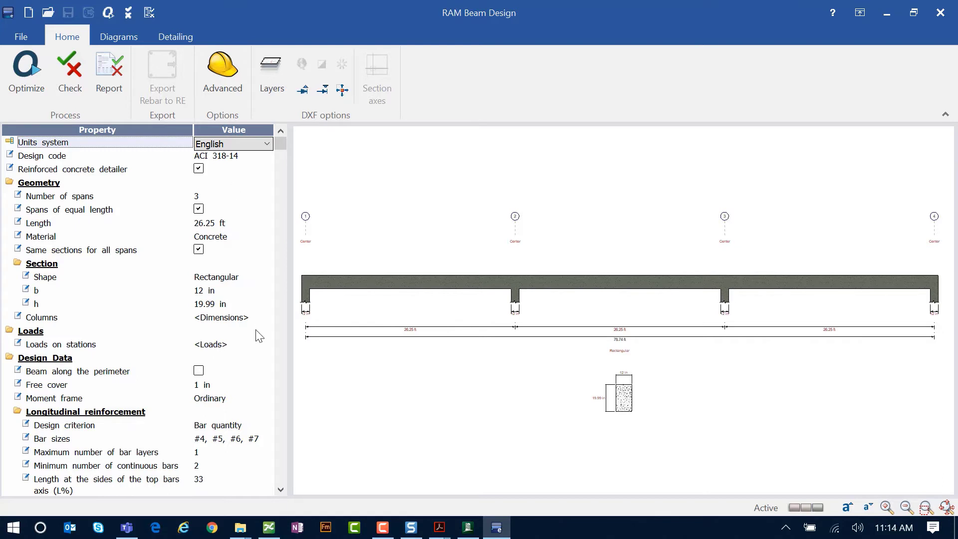
{"action": "mouse_move", "coordinate": [270, 285]}
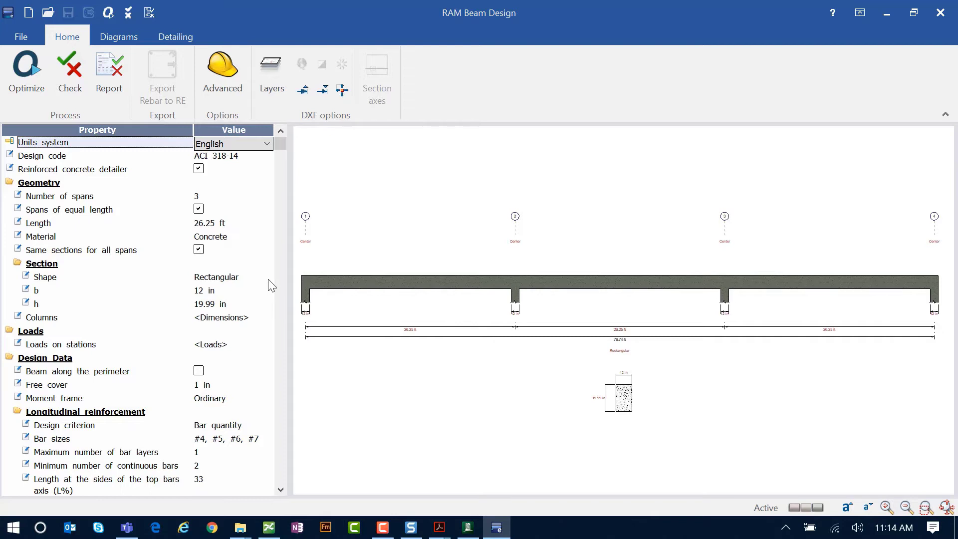
{"action": "mouse_move", "coordinate": [277, 240]}
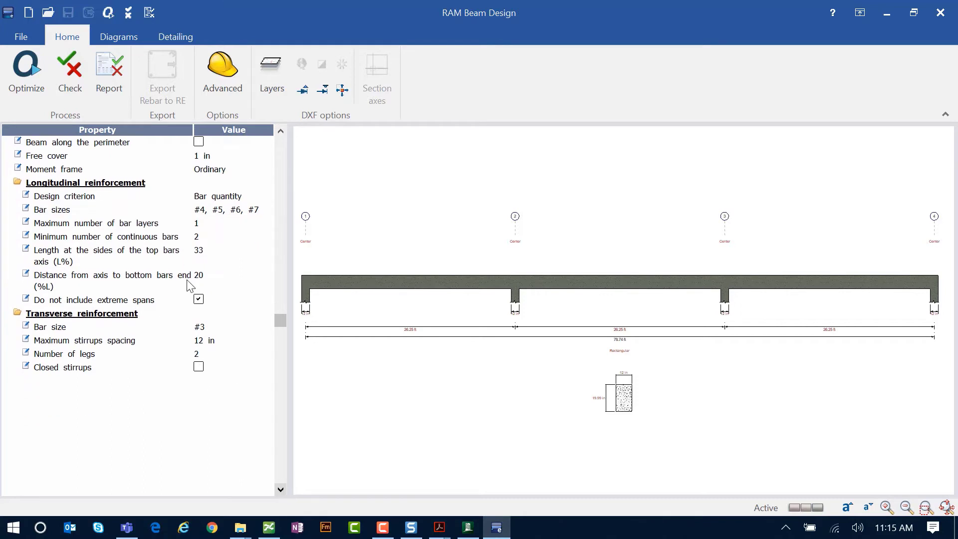
{"action": "mouse_move", "coordinate": [146, 346]}
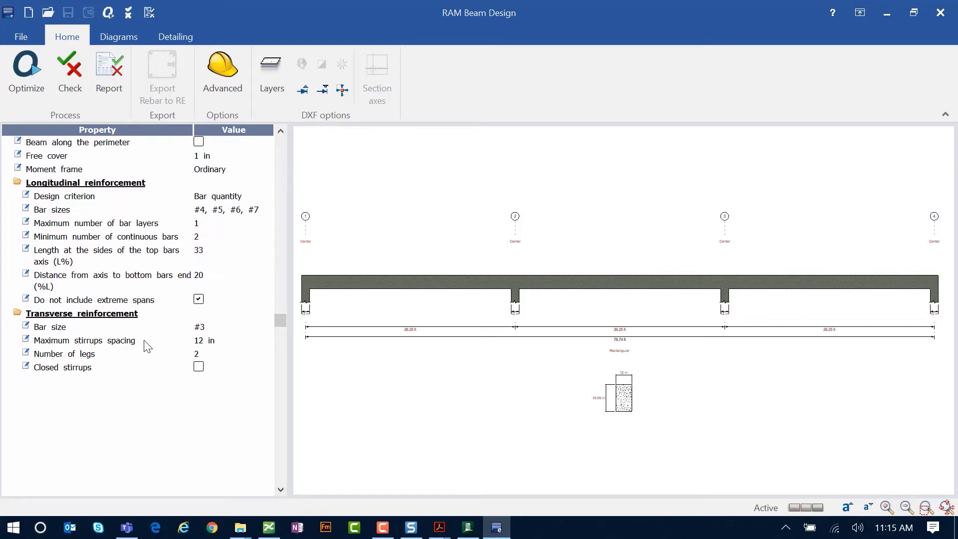
{"action": "mouse_move", "coordinate": [170, 323]}
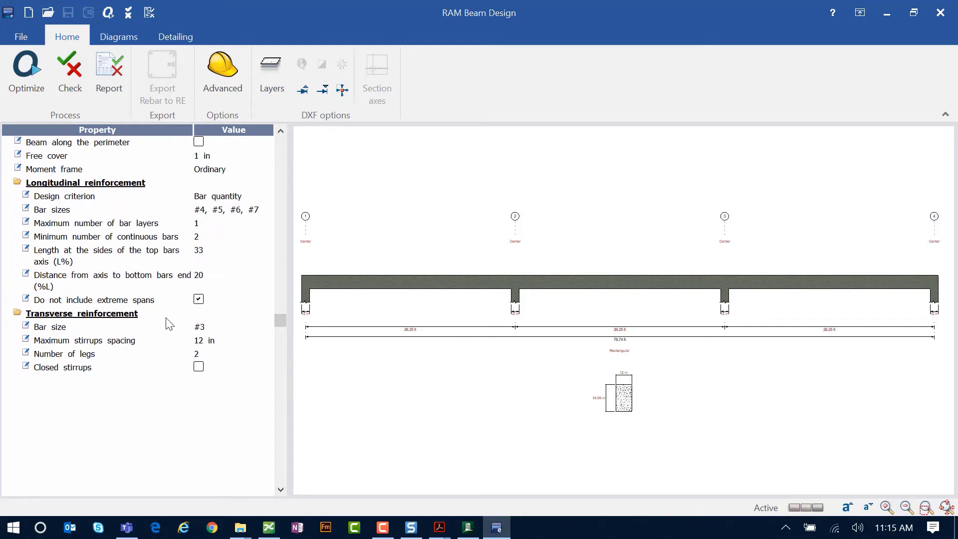
{"action": "mouse_move", "coordinate": [184, 346]}
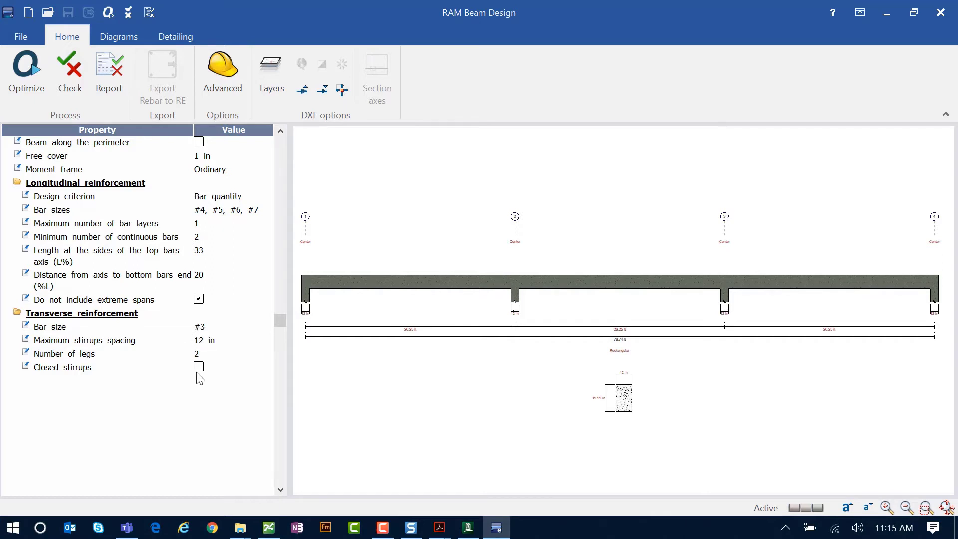
{"action": "mouse_move", "coordinate": [177, 317]}
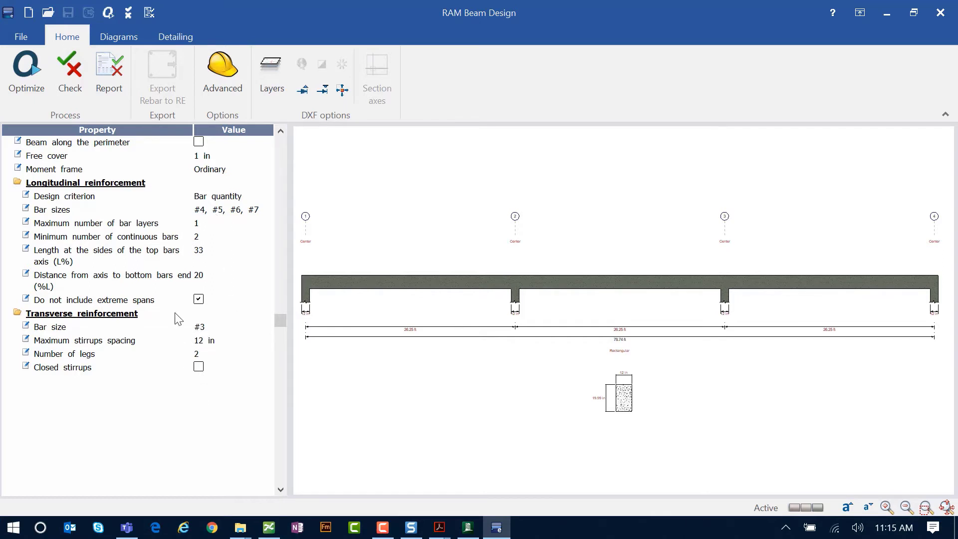
{"action": "mouse_move", "coordinate": [220, 359]}
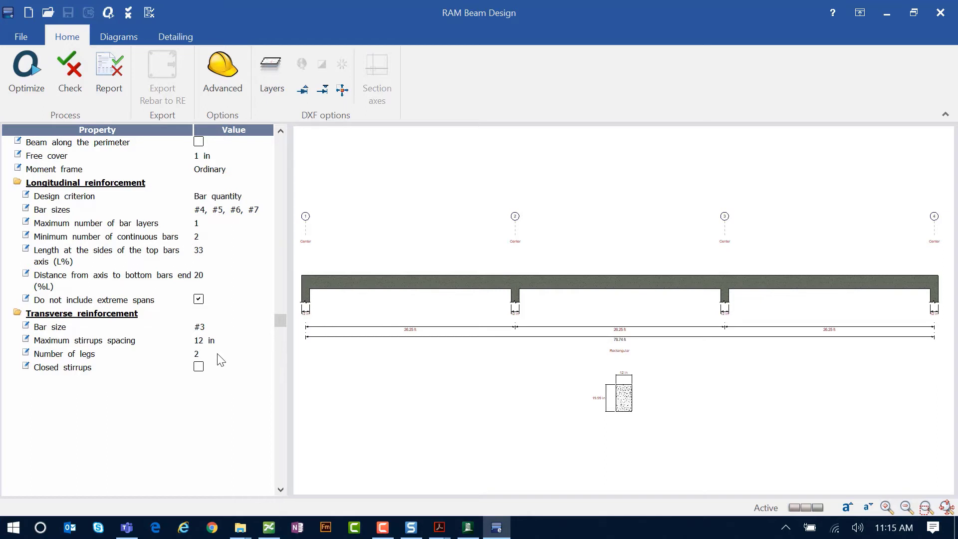
{"action": "scroll", "scroll_direction": "up", "scroll_amount": 3}
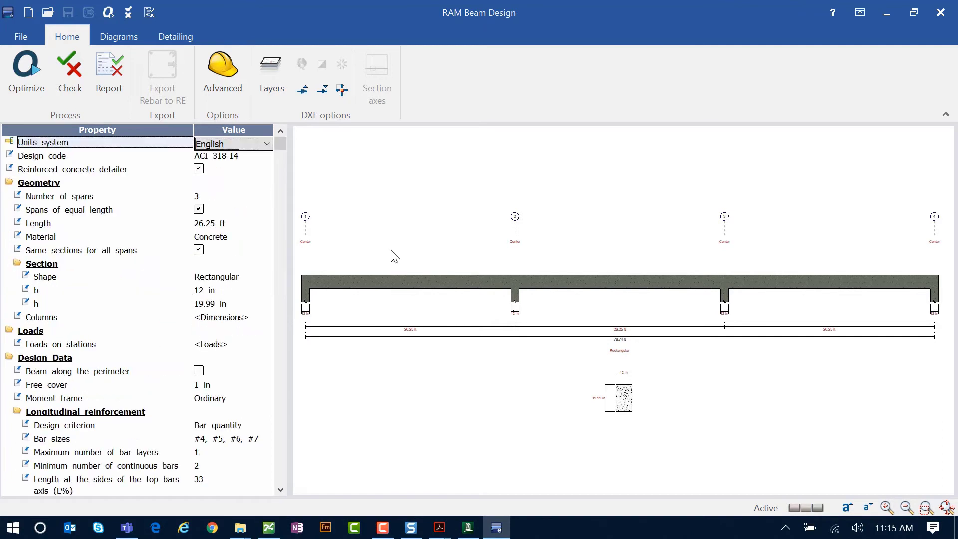
{"action": "mouse_move", "coordinate": [340, 199]}
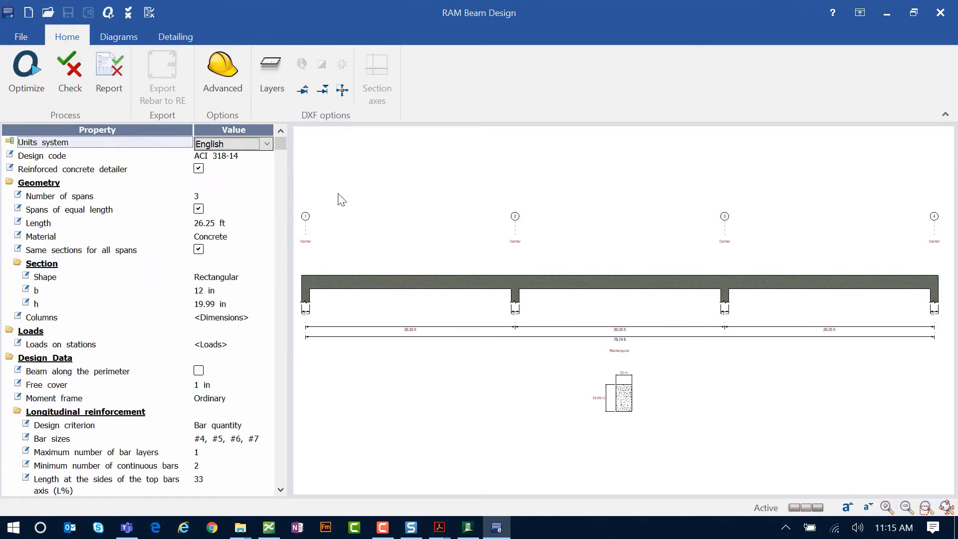
{"action": "mouse_move", "coordinate": [335, 206]}
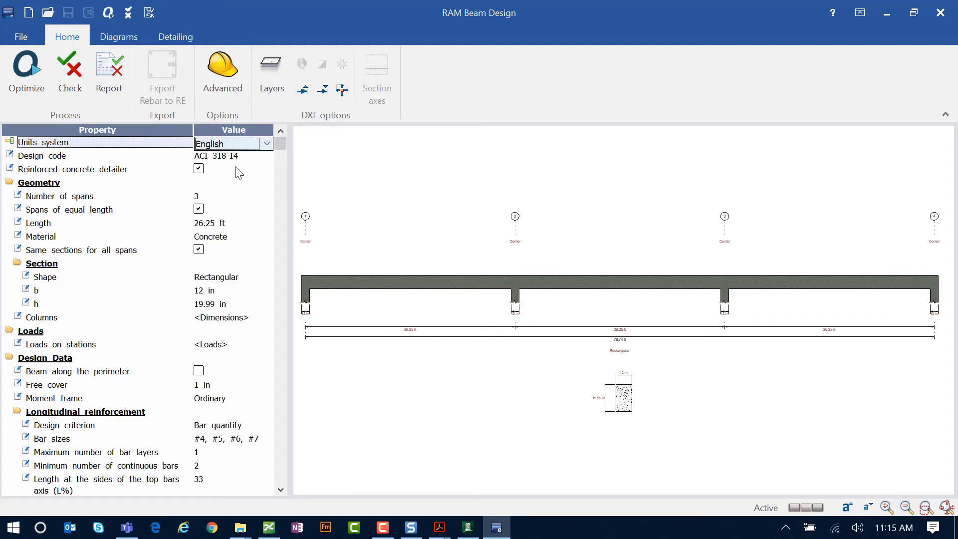
{"action": "mouse_move", "coordinate": [233, 293]}
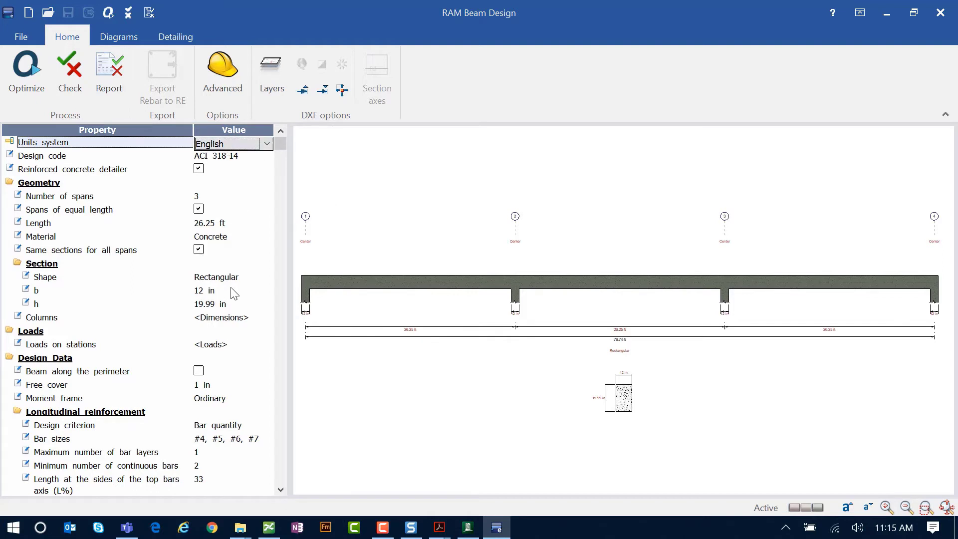
{"action": "mouse_move", "coordinate": [240, 336]}
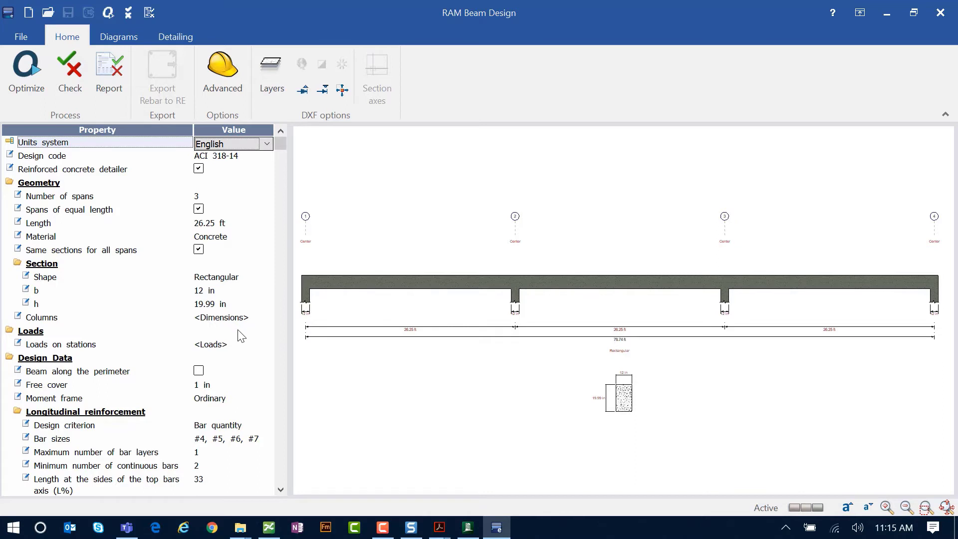
{"action": "mouse_move", "coordinate": [244, 348]}
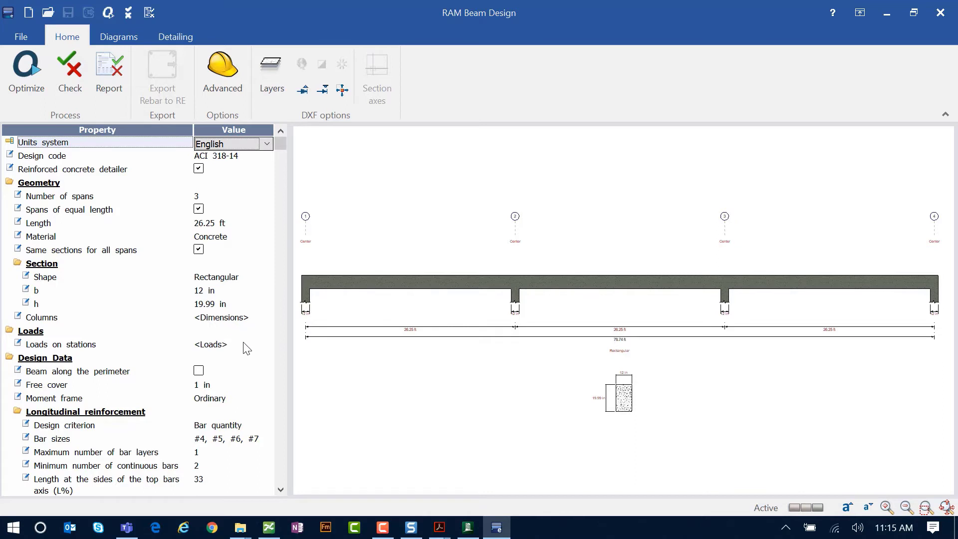
{"action": "mouse_move", "coordinate": [249, 337]}
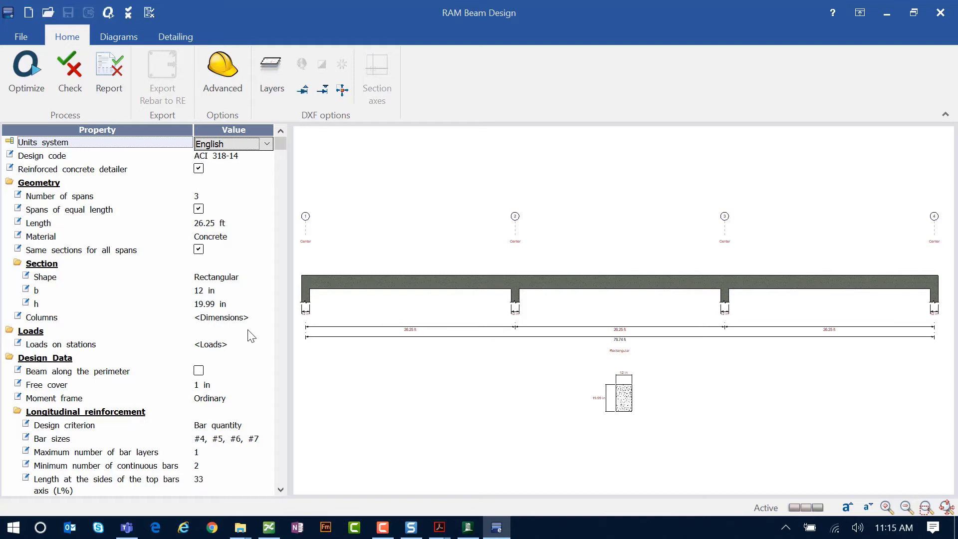
{"action": "scroll", "scroll_direction": "down", "scroll_amount": 3}
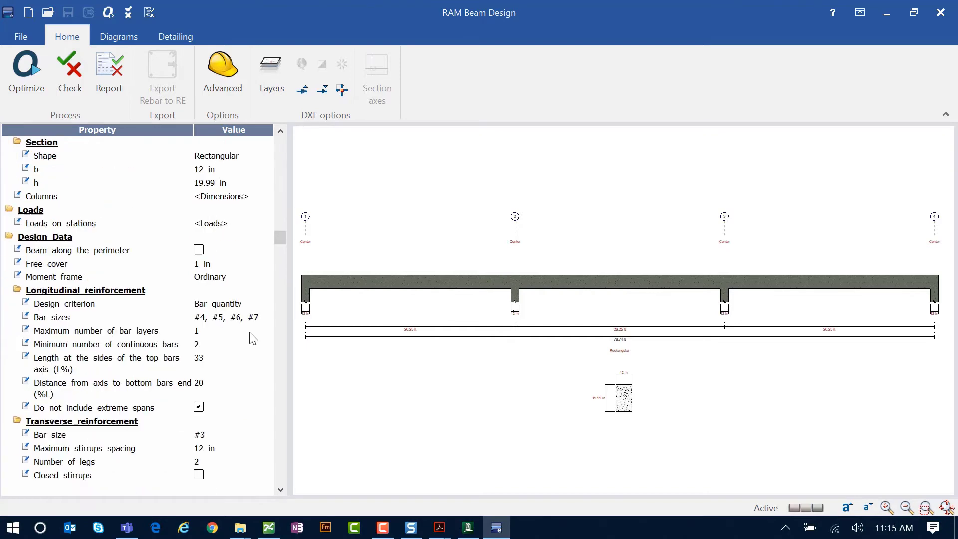
{"action": "scroll", "scroll_direction": "down", "scroll_amount": 3}
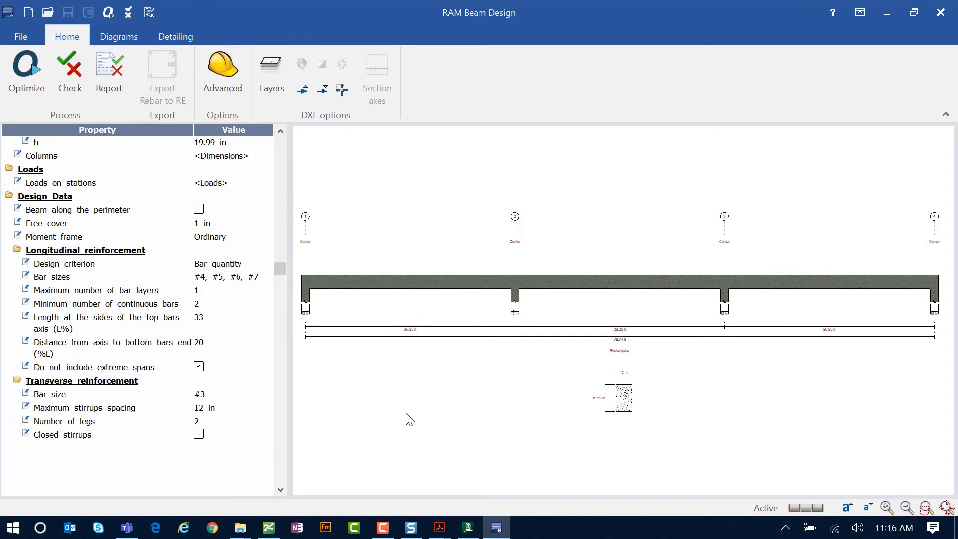
{"action": "mouse_move", "coordinate": [431, 299]}
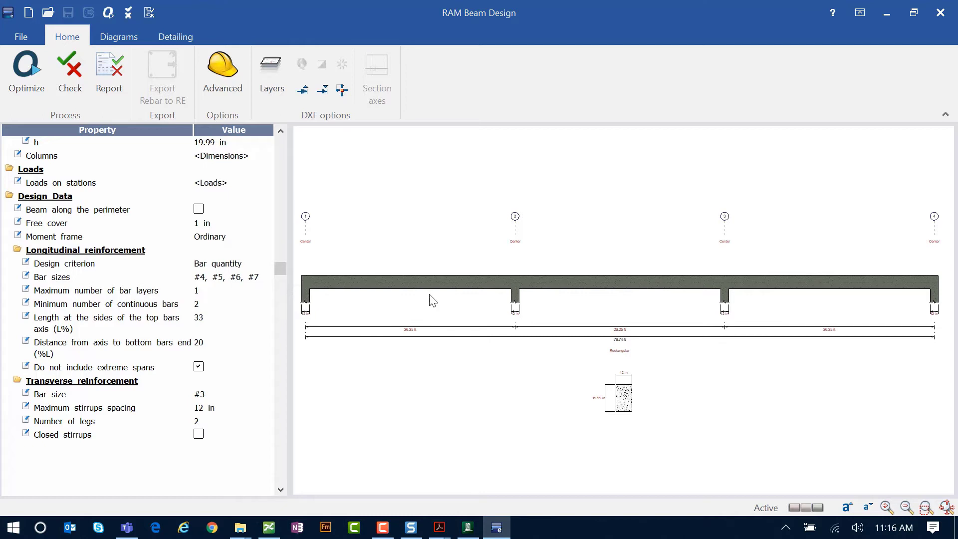
Drop #4 bars, enable closed stirrups, keep Bar quantity criterion and Ordinary moment frame
{"action": "left_click", "coordinate": [267, 278]}
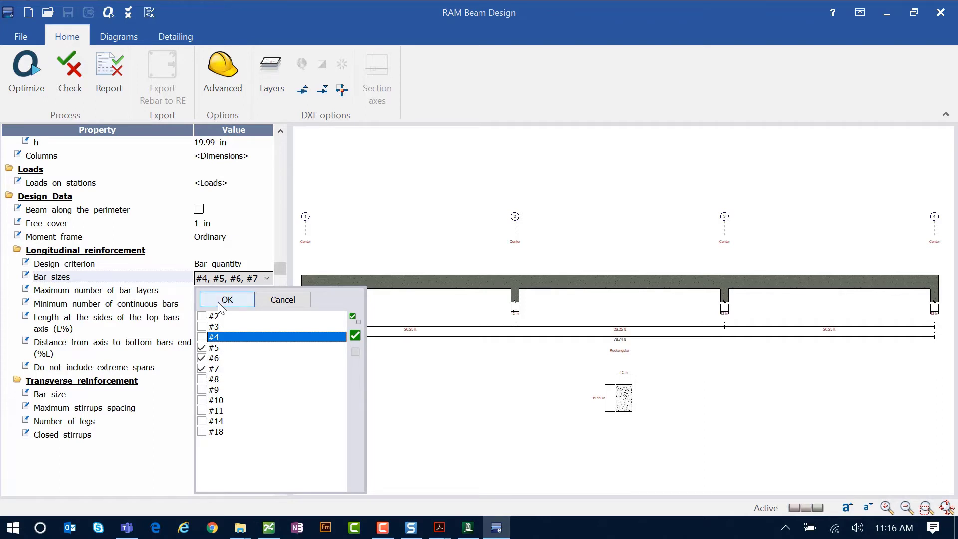
{"action": "left_click", "coordinate": [227, 299]}
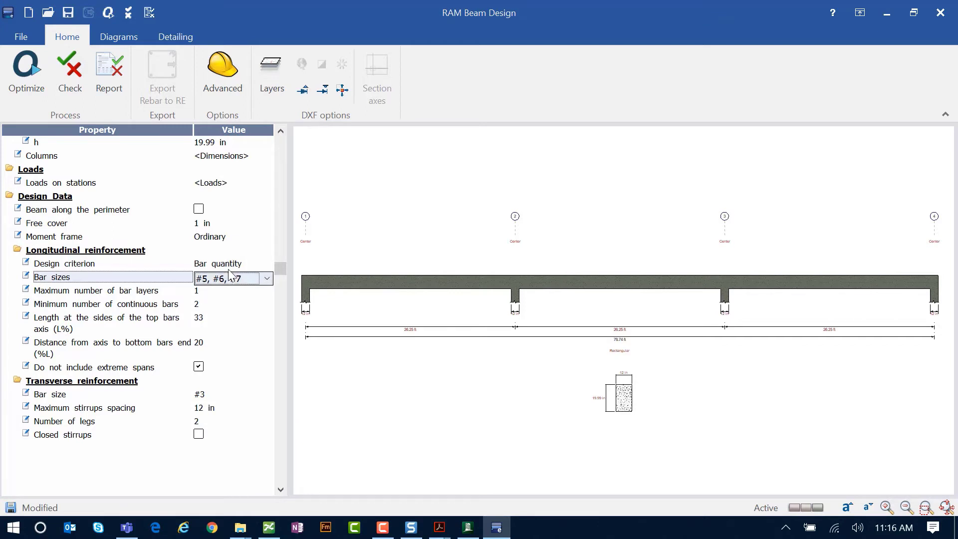
{"action": "left_click", "coordinate": [266, 264]}
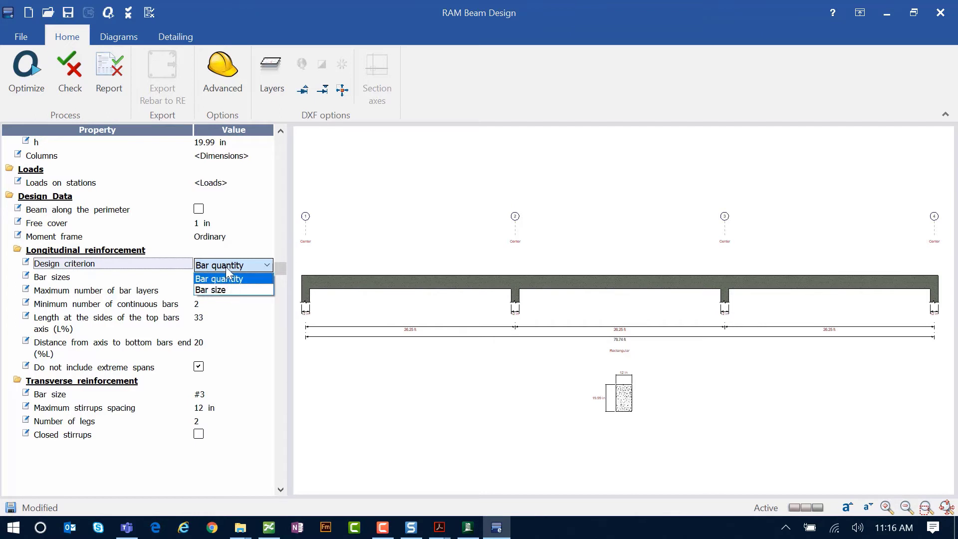
{"action": "left_click", "coordinate": [218, 277]}
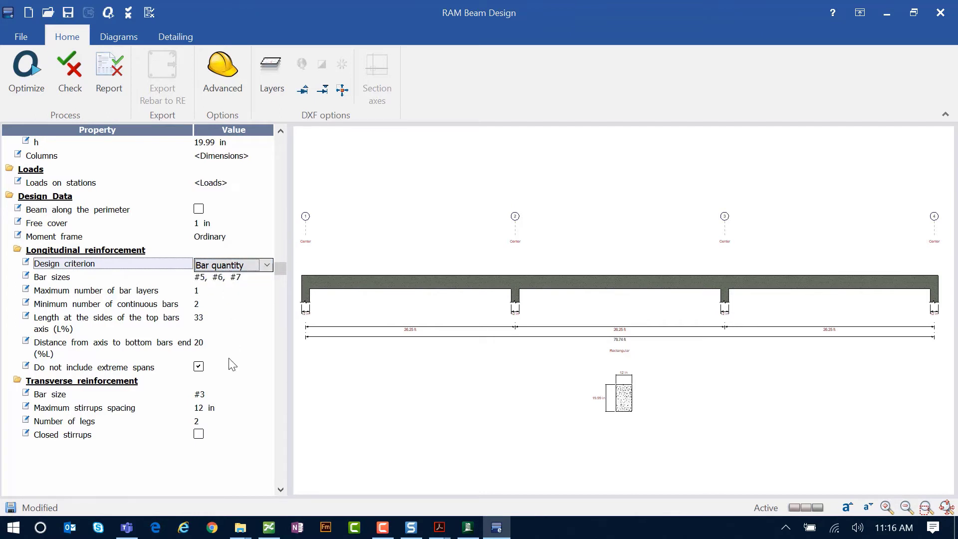
{"action": "mouse_move", "coordinate": [213, 403]}
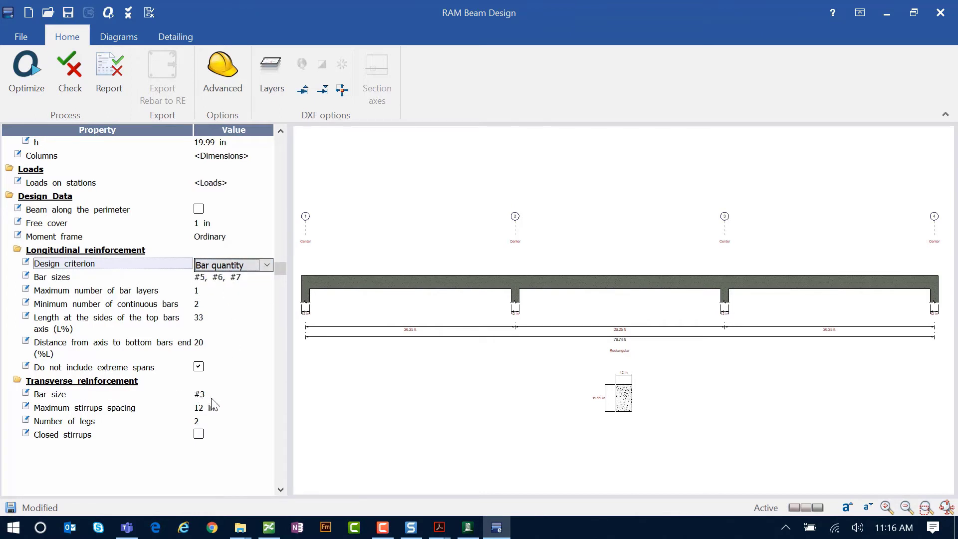
{"action": "mouse_move", "coordinate": [208, 400]}
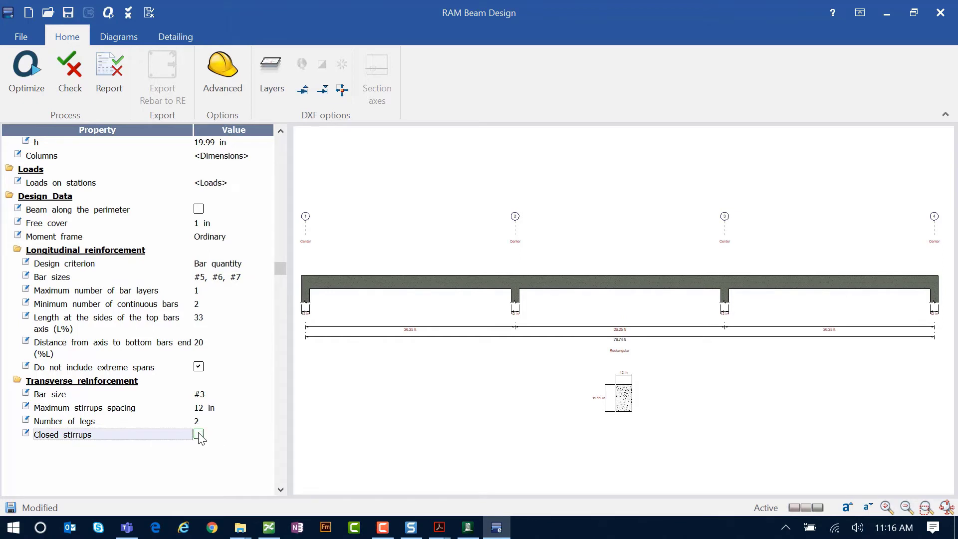
{"action": "left_click", "coordinate": [198, 435]}
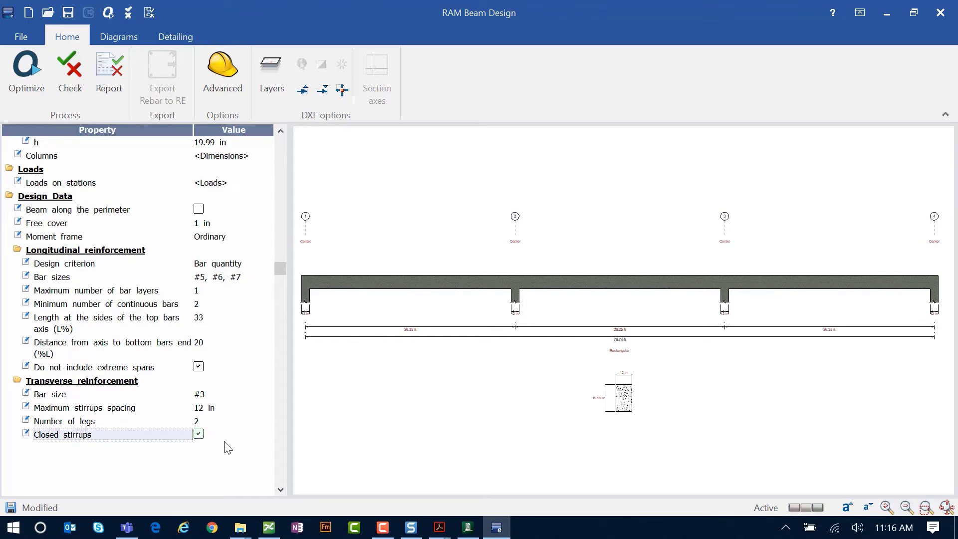
{"action": "mouse_move", "coordinate": [90, 214]}
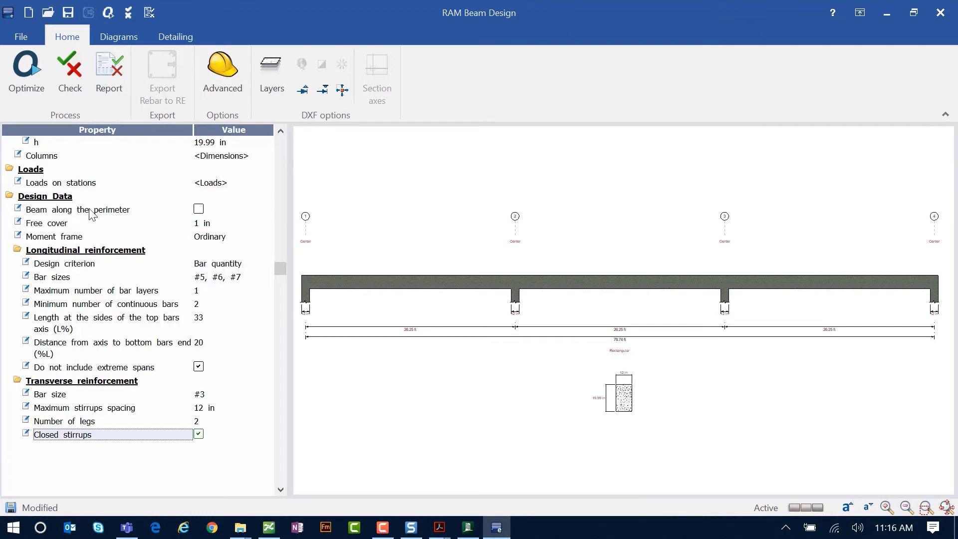
{"action": "mouse_move", "coordinate": [197, 231]}
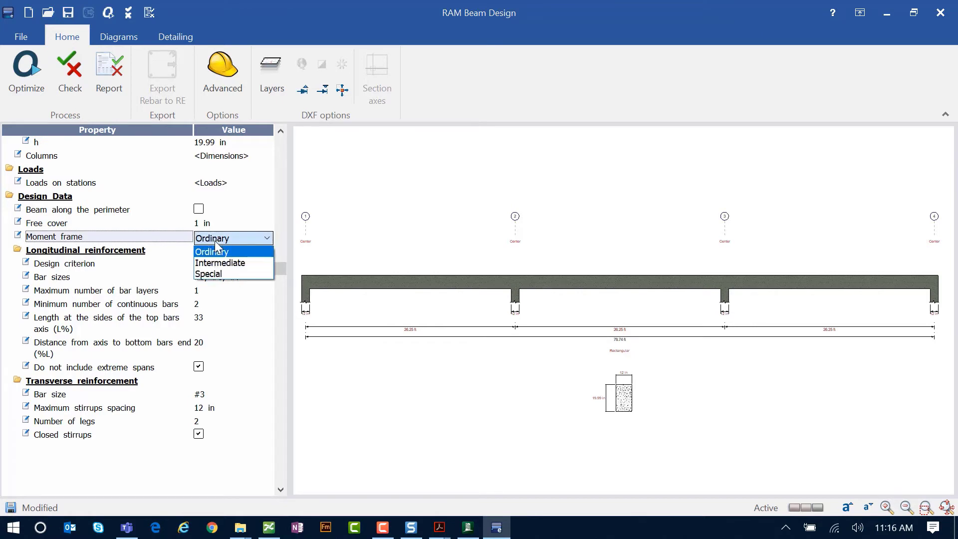
{"action": "left_click", "coordinate": [211, 251]}
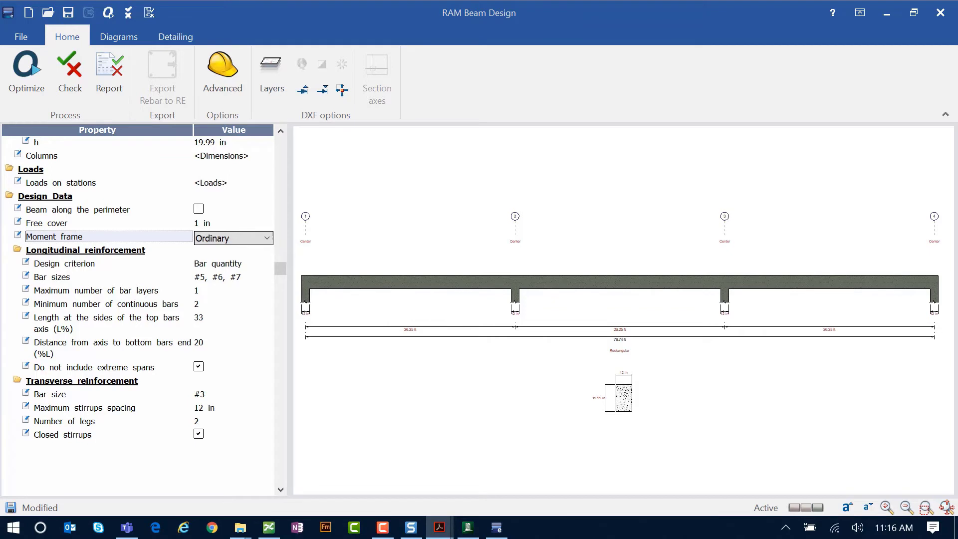
{"action": "mouse_move", "coordinate": [418, 276]}
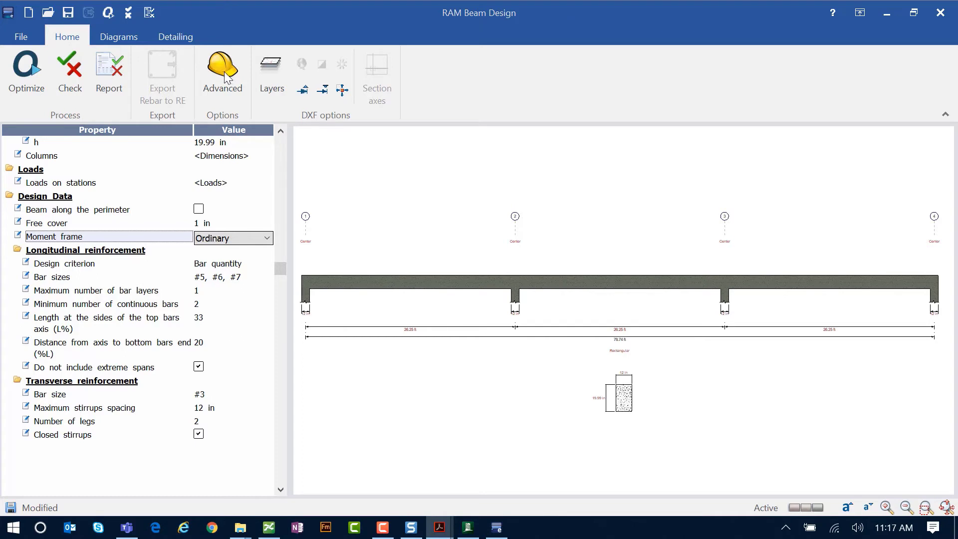
{"action": "mouse_move", "coordinate": [72, 41]}
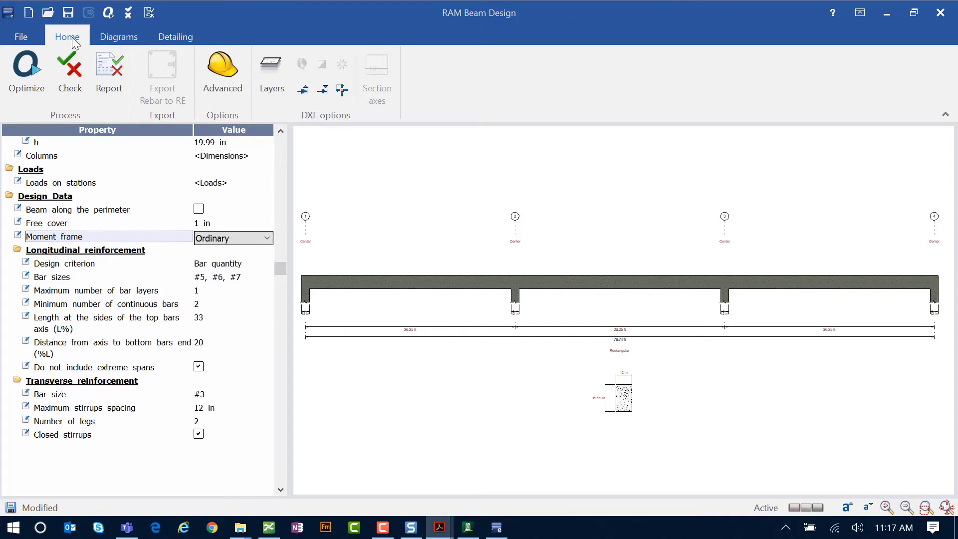
{"action": "mouse_move", "coordinate": [218, 82]}
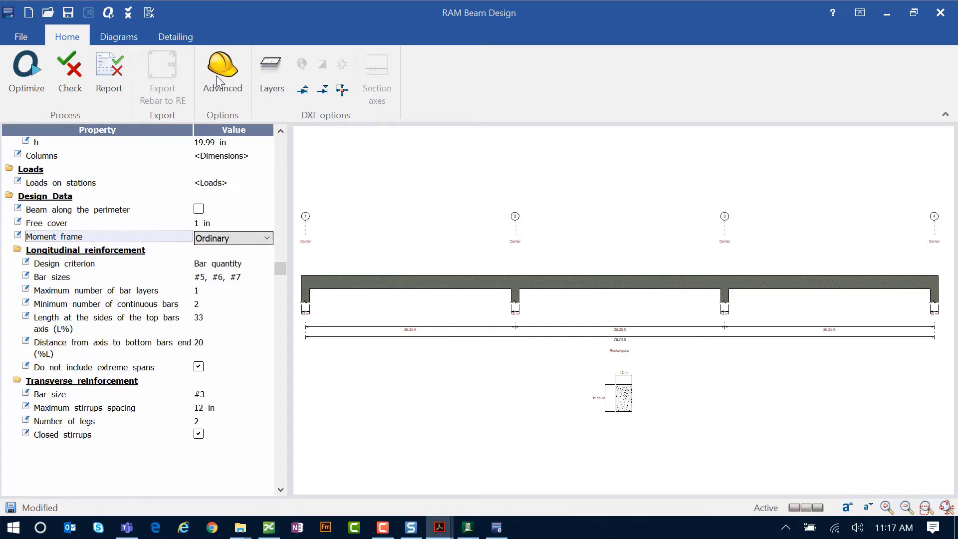
{"action": "left_click", "coordinate": [221, 71]}
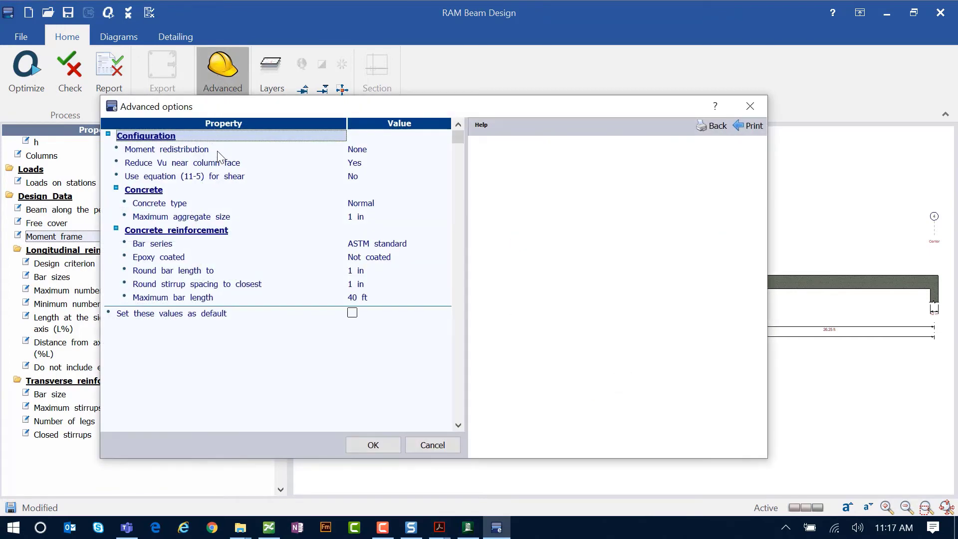
{"action": "mouse_move", "coordinate": [228, 217]}
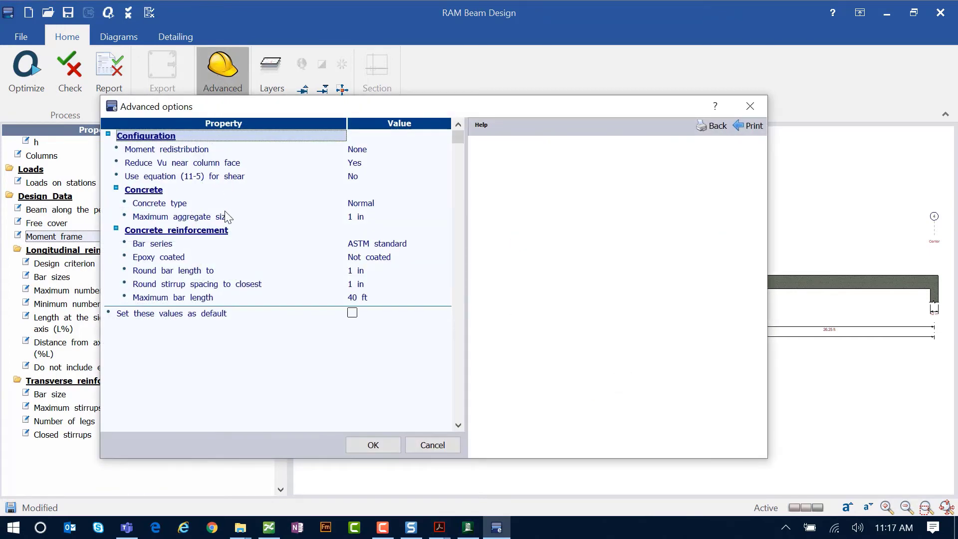
{"action": "left_click", "coordinate": [177, 203]}
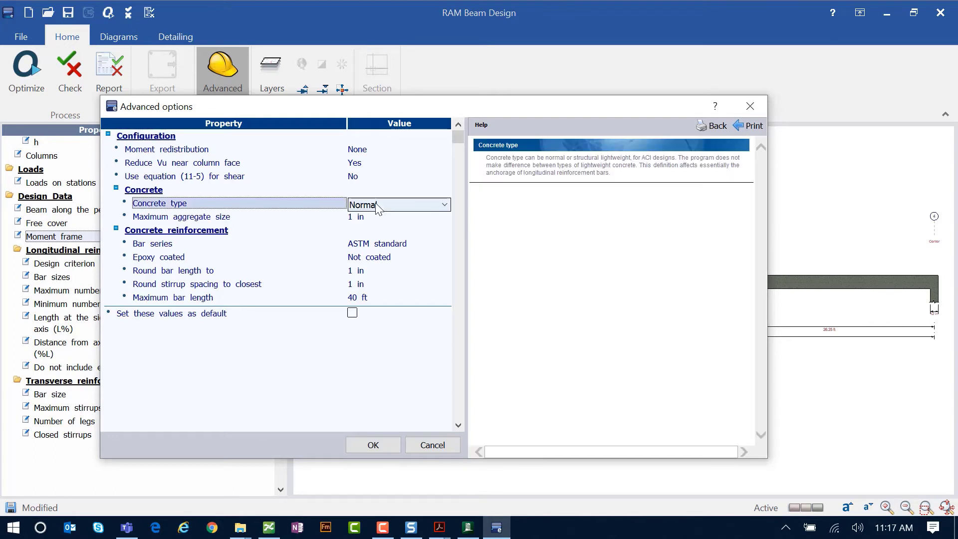
{"action": "left_click", "coordinate": [239, 256]}
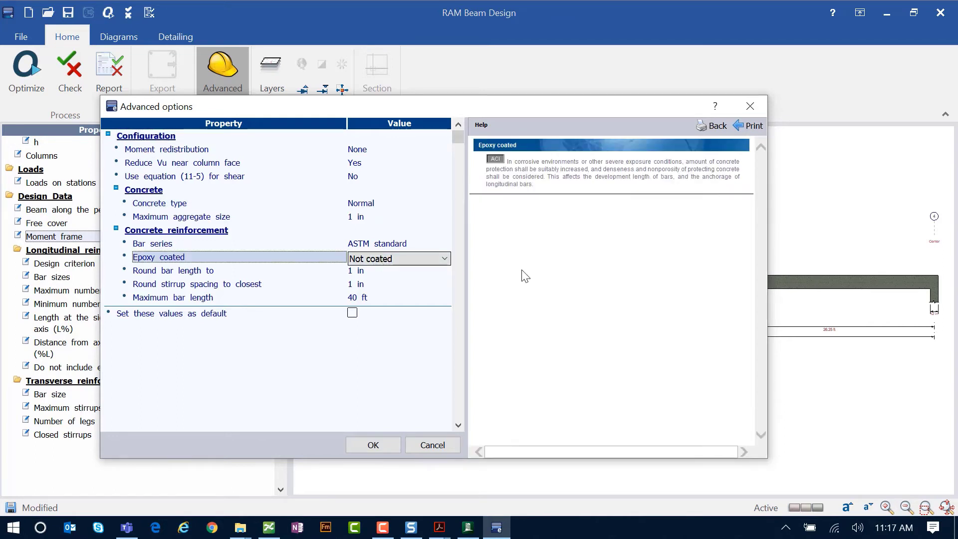
{"action": "mouse_move", "coordinate": [375, 238]}
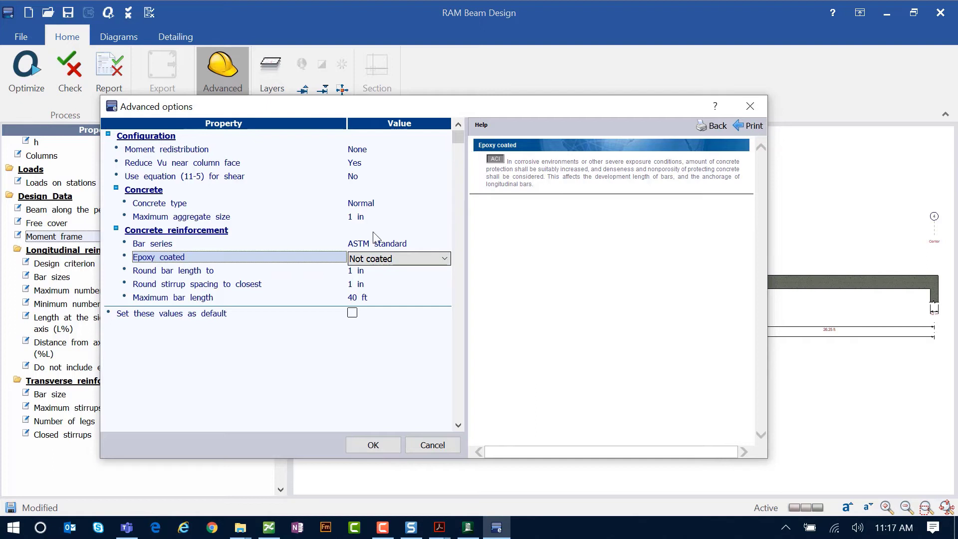
{"action": "left_click", "coordinate": [152, 243]}
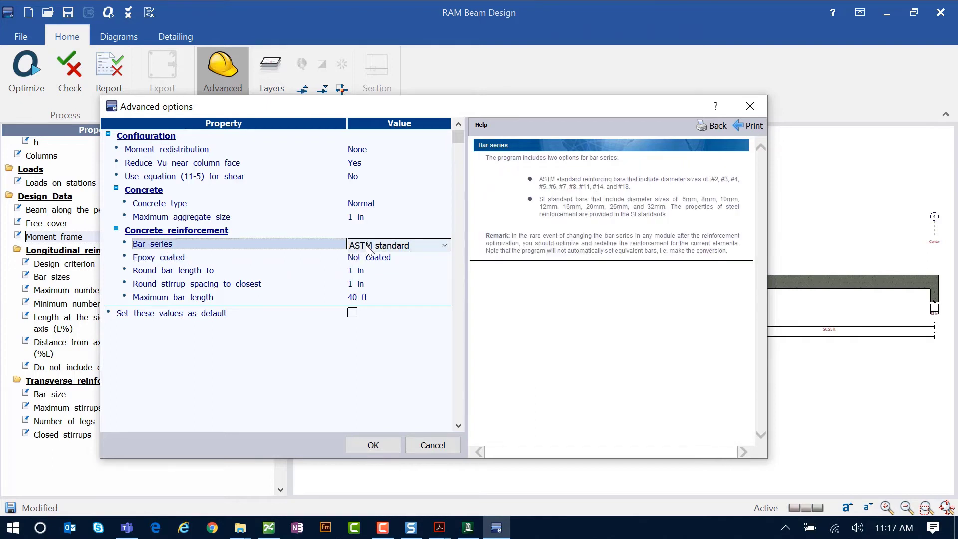
{"action": "mouse_move", "coordinate": [618, 304]}
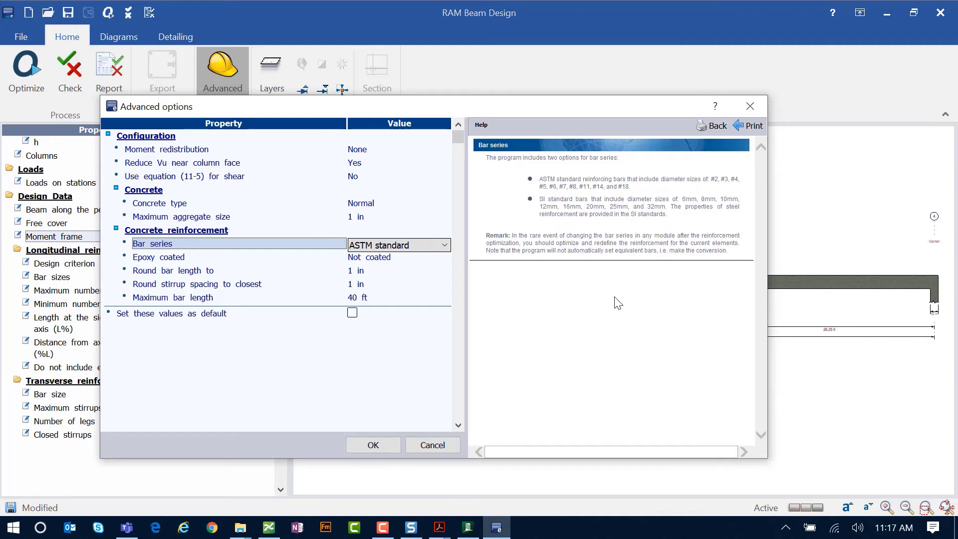
{"action": "mouse_move", "coordinate": [358, 439]}
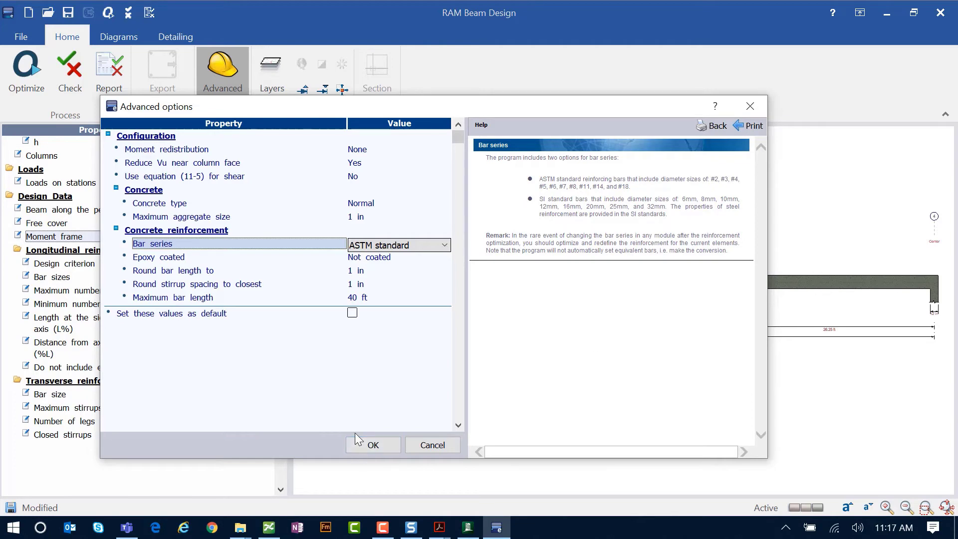
{"action": "left_click", "coordinate": [372, 444]}
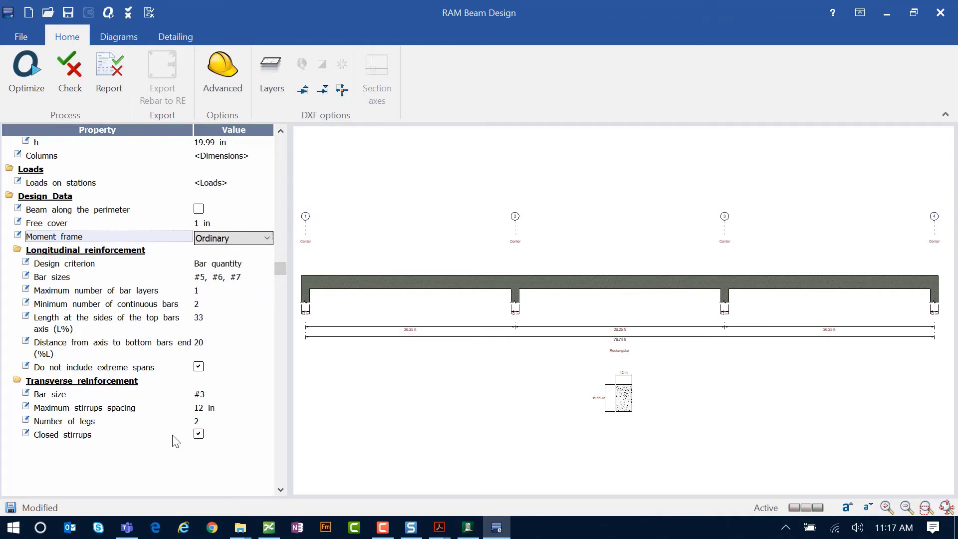
{"action": "mouse_move", "coordinate": [119, 37]}
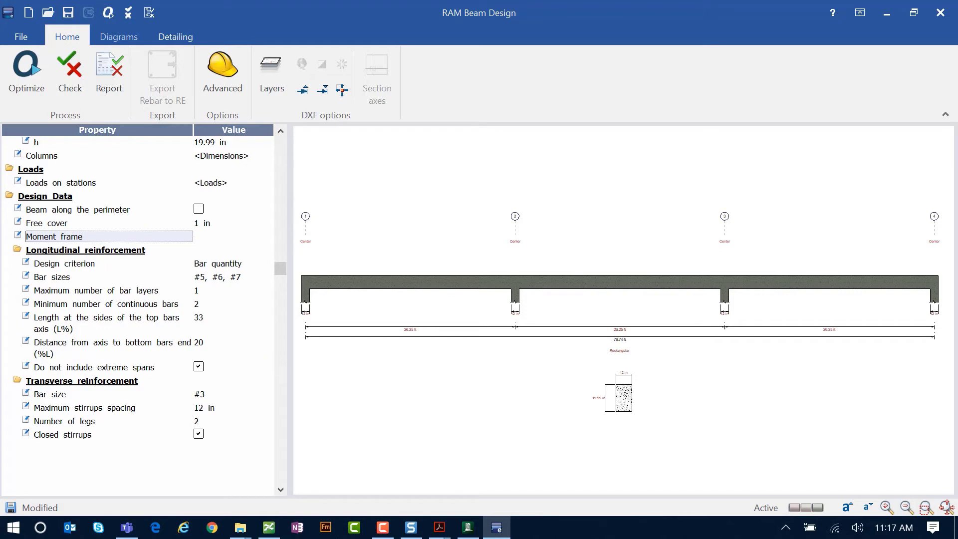
Display the Moments and Shear diagrams for condition S1=DL
{"action": "left_click", "coordinate": [119, 38]}
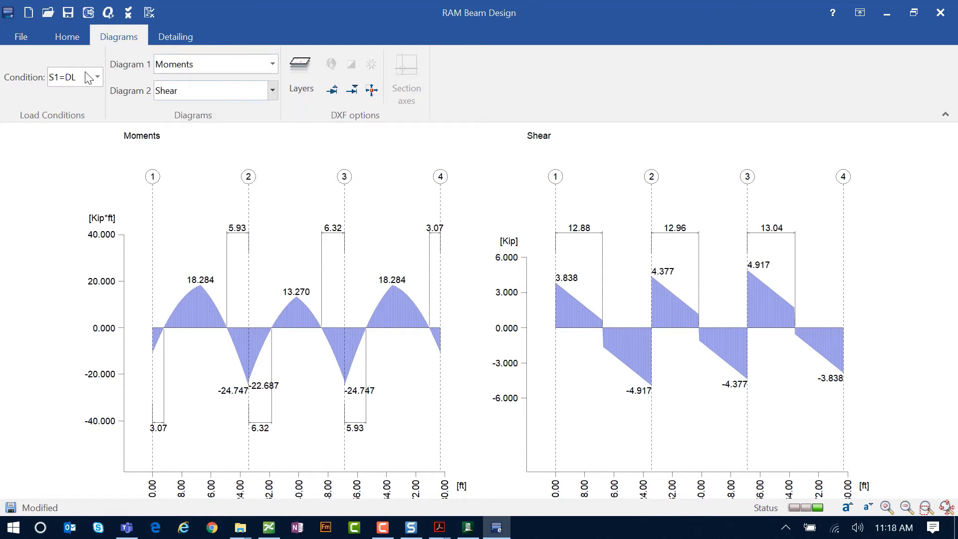
{"action": "mouse_move", "coordinate": [578, 351]}
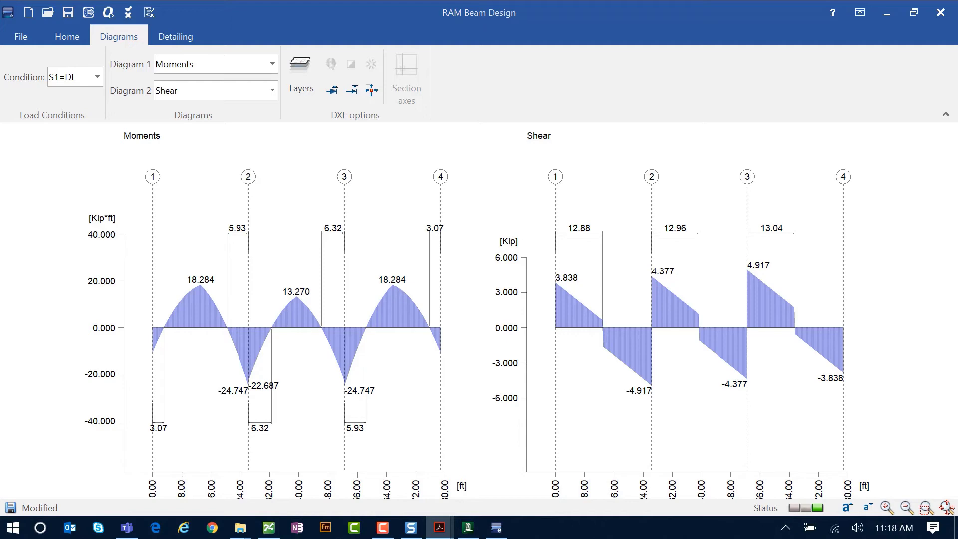
{"action": "mouse_move", "coordinate": [70, 46]}
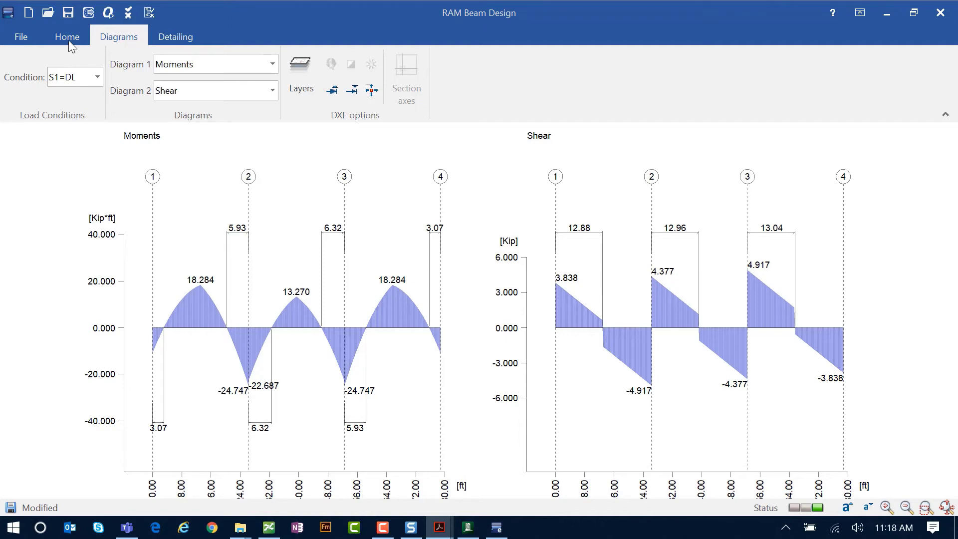
Keep the moment frame Ordinary and accept losing the existing reinforcement data
{"action": "left_click", "coordinate": [68, 37]}
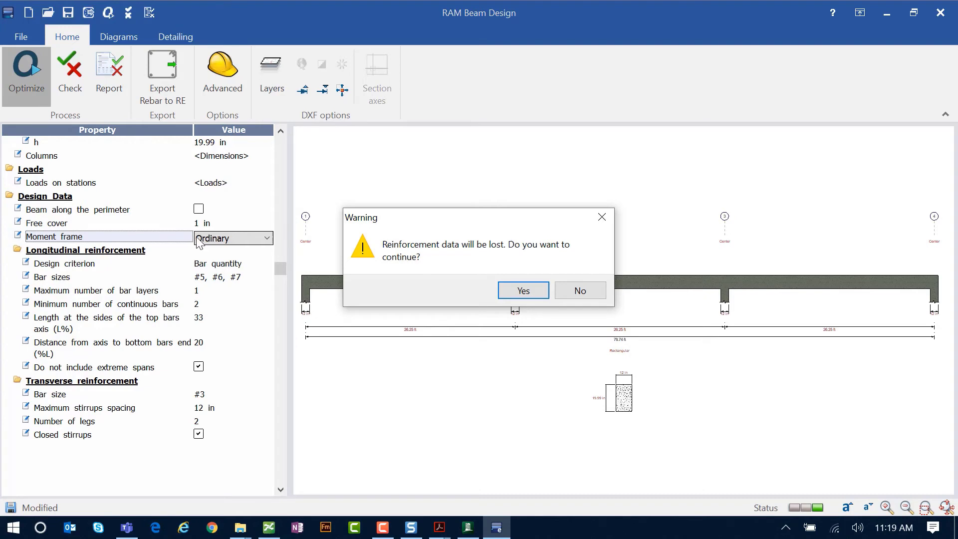
{"action": "mouse_move", "coordinate": [522, 290]}
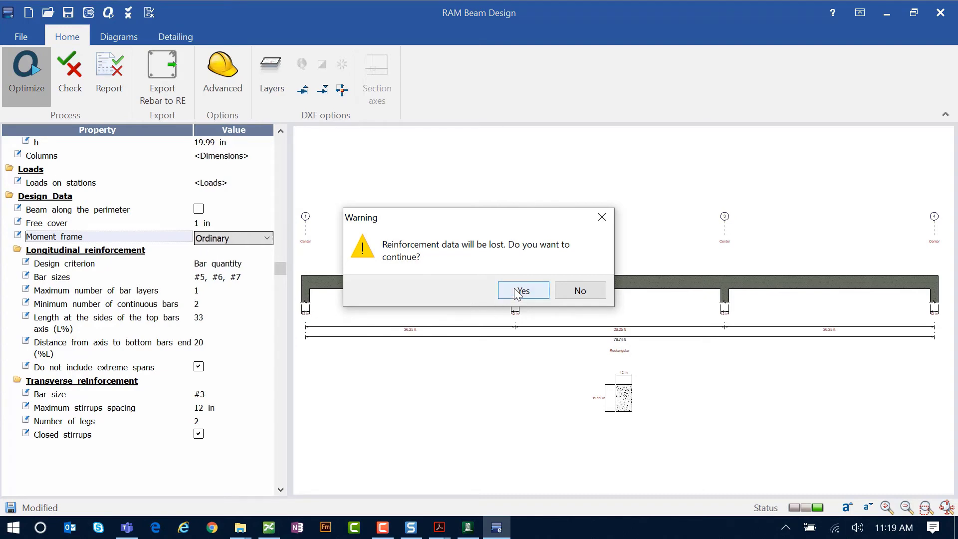
{"action": "left_click", "coordinate": [523, 291]}
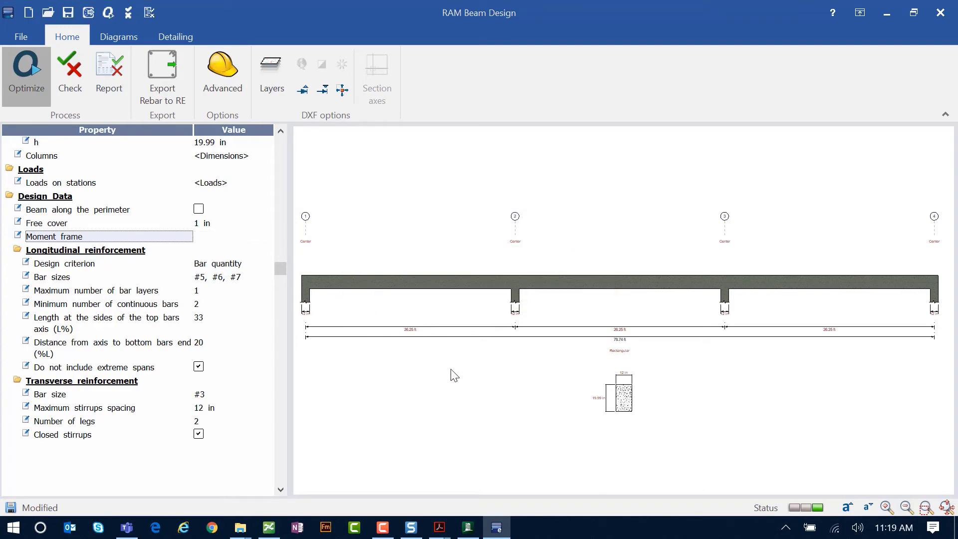
{"action": "left_click", "coordinate": [233, 238]}
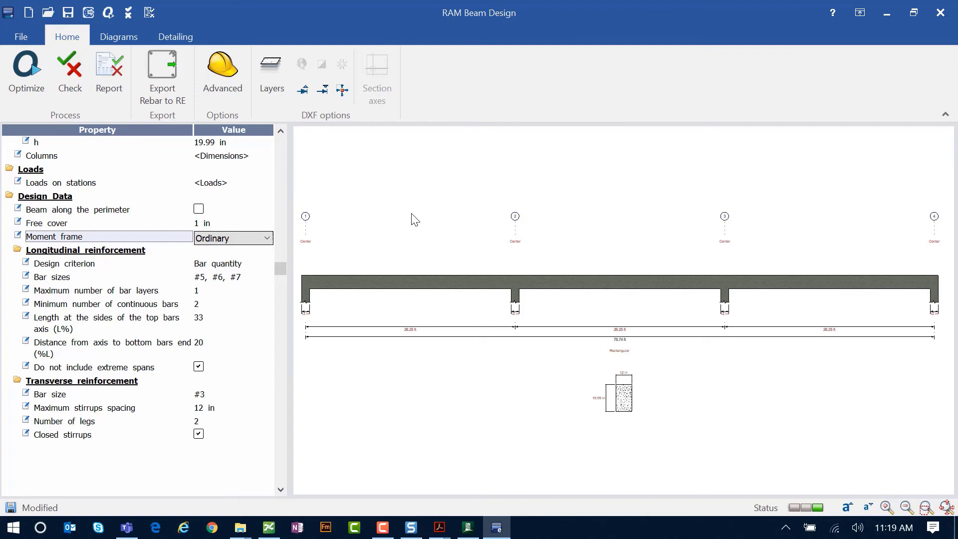
Optimize the beam to get two #7 bars top and bottom with #3 stirrups
{"action": "left_click", "coordinate": [175, 36]}
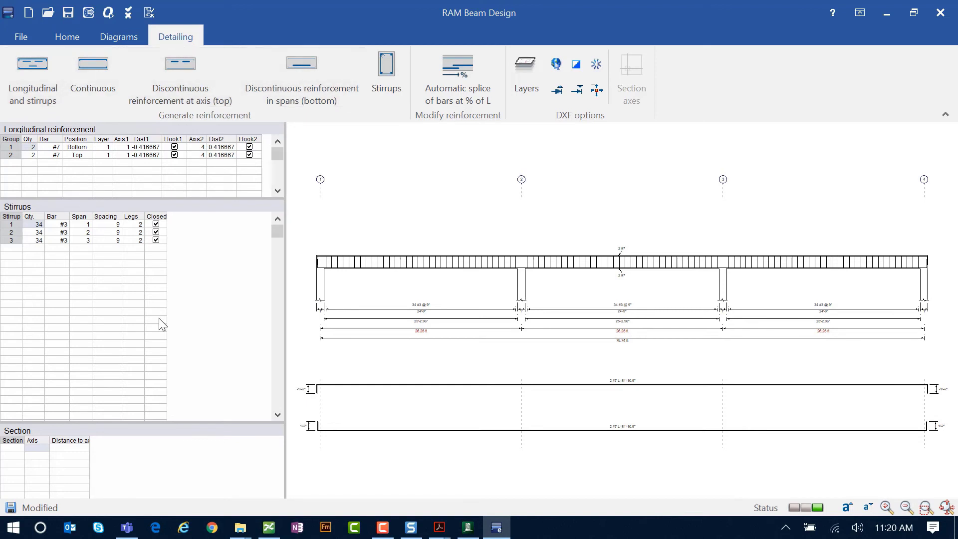
{"action": "mouse_move", "coordinate": [433, 192]}
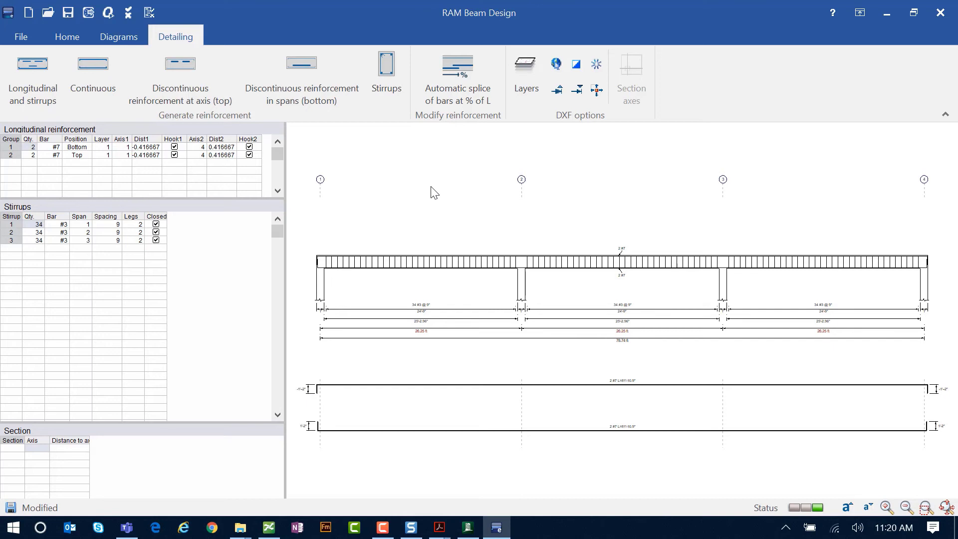
{"action": "left_click", "coordinate": [67, 36]}
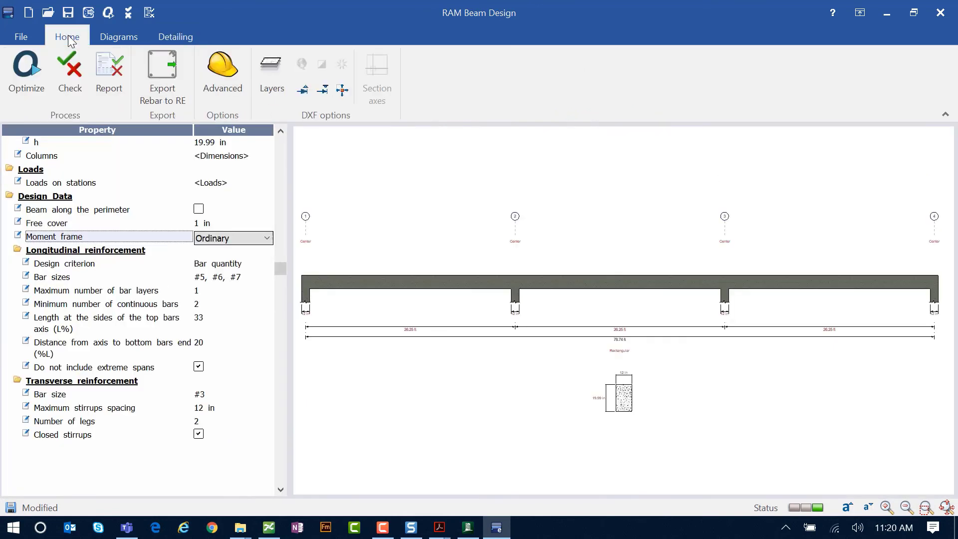
{"action": "mouse_move", "coordinate": [109, 73]}
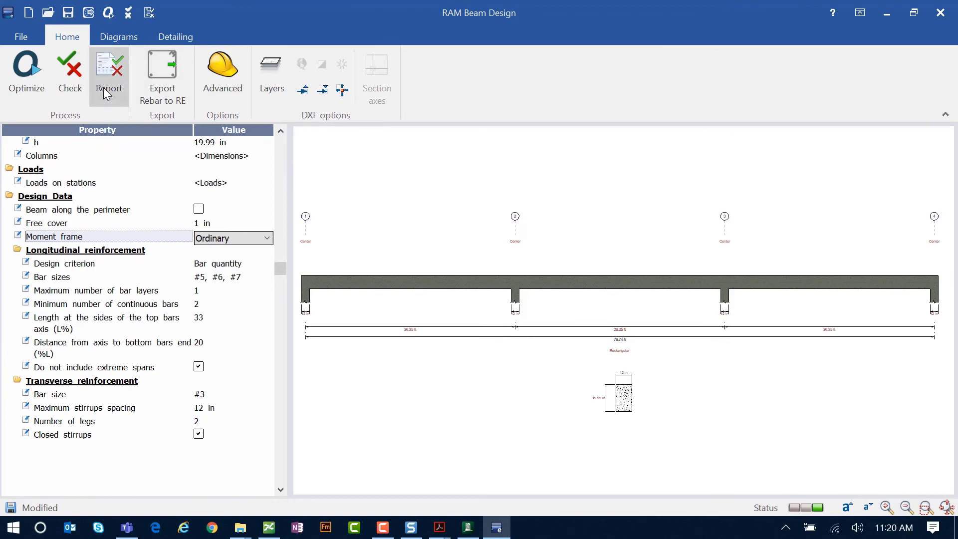
{"action": "left_click", "coordinate": [109, 77]}
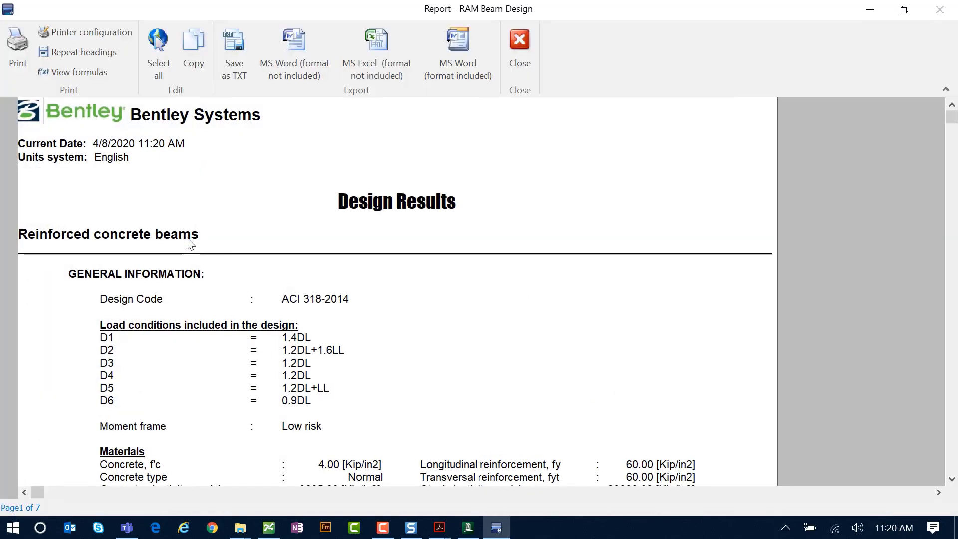
{"action": "mouse_move", "coordinate": [442, 361]}
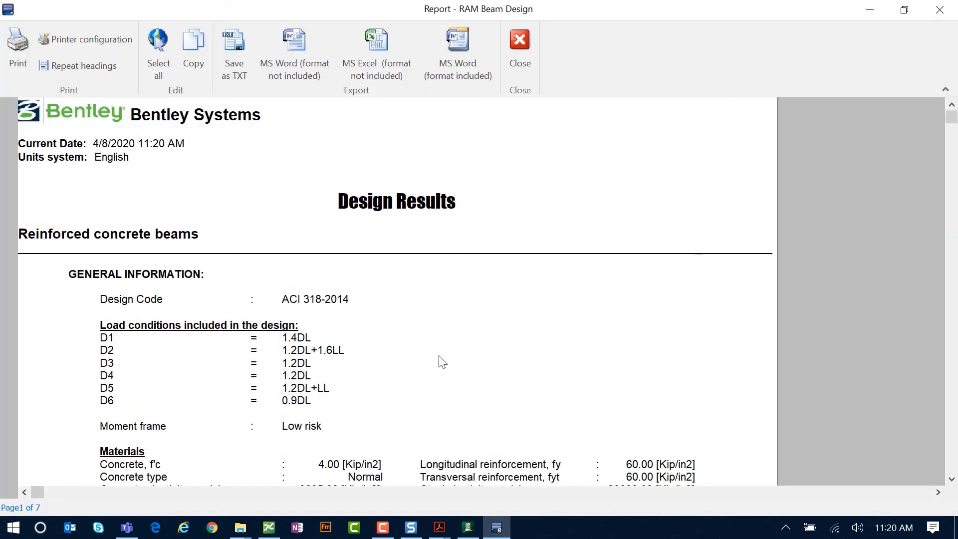
{"action": "scroll", "scroll_direction": "down", "scroll_amount": 3}
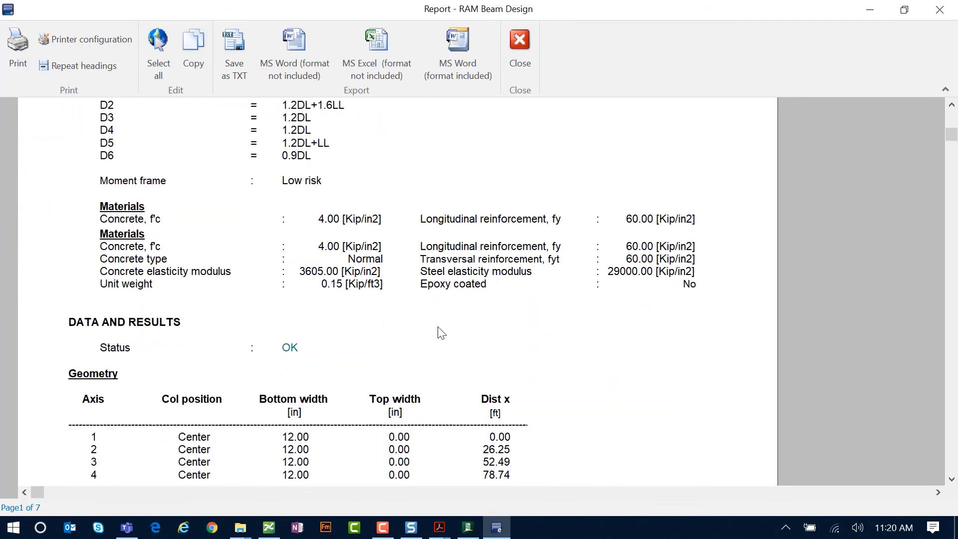
{"action": "scroll", "scroll_direction": "down", "scroll_amount": 3}
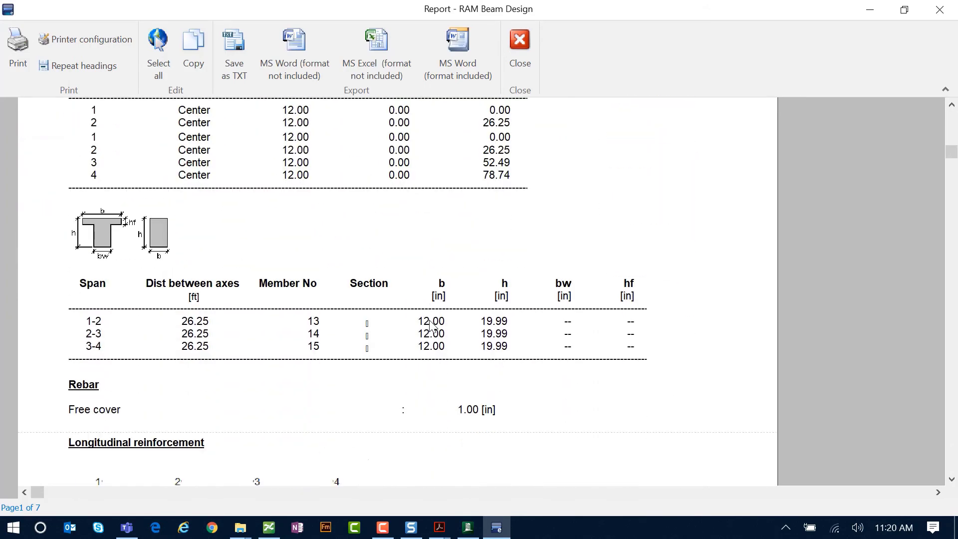
{"action": "scroll", "scroll_direction": "down", "scroll_amount": 3}
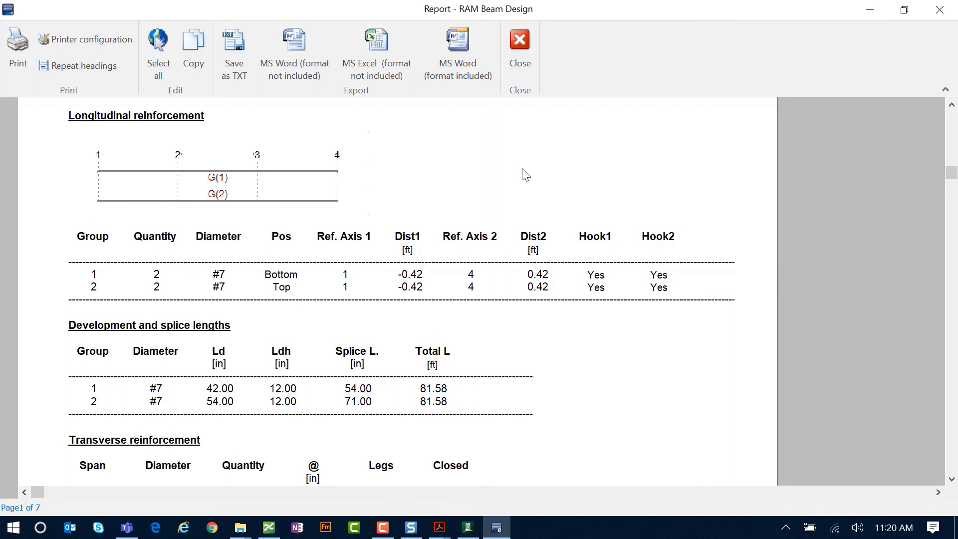
{"action": "mouse_move", "coordinate": [529, 168]}
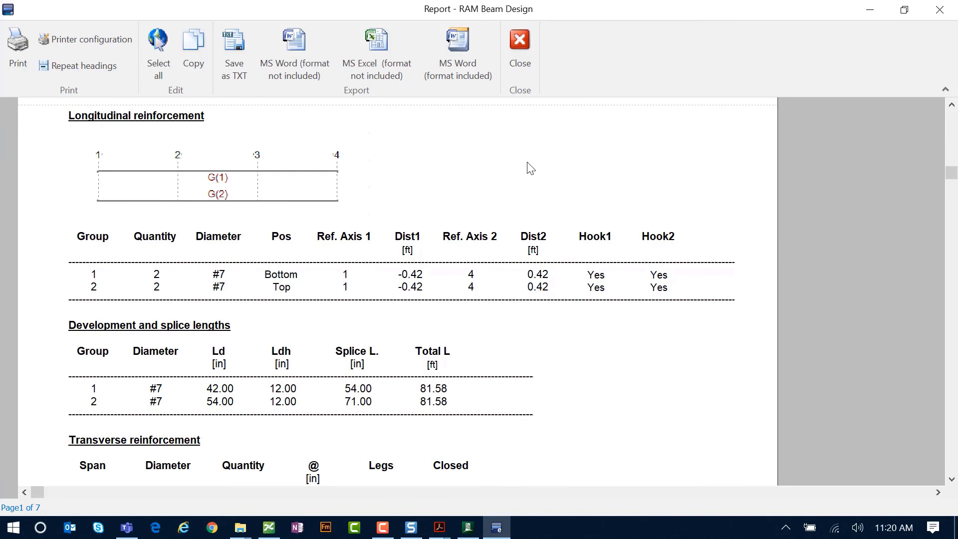
{"action": "scroll", "scroll_direction": "down", "scroll_amount": 3}
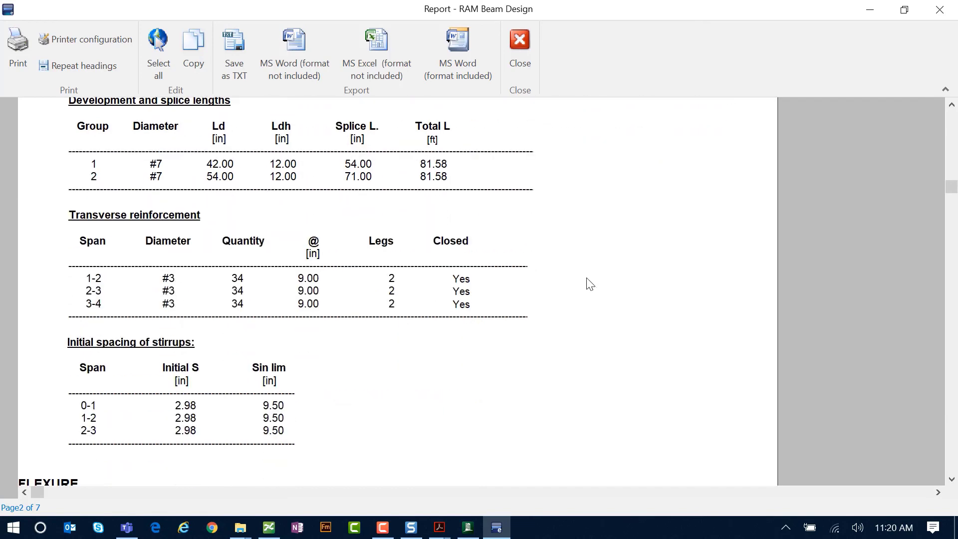
{"action": "scroll", "scroll_direction": "down", "scroll_amount": 3}
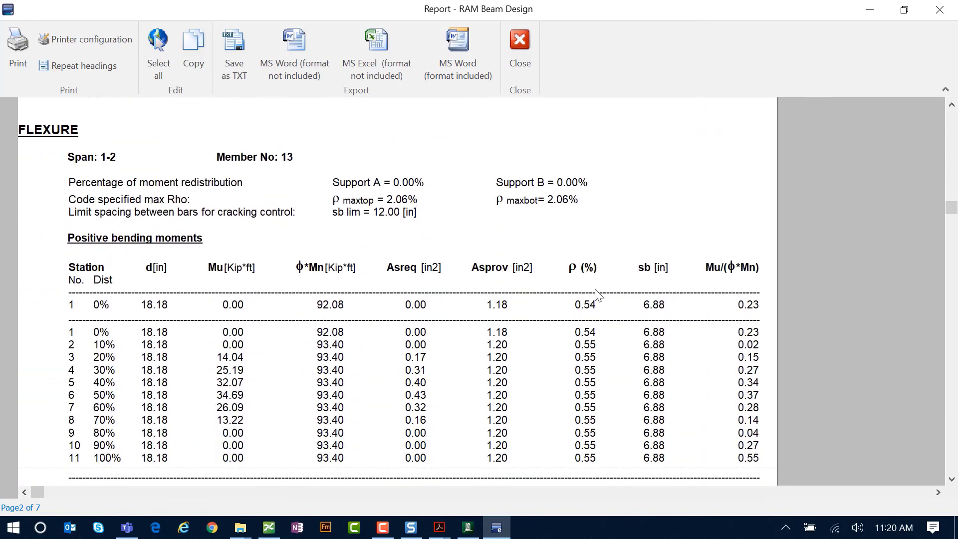
{"action": "scroll", "scroll_direction": "down", "scroll_amount": 3}
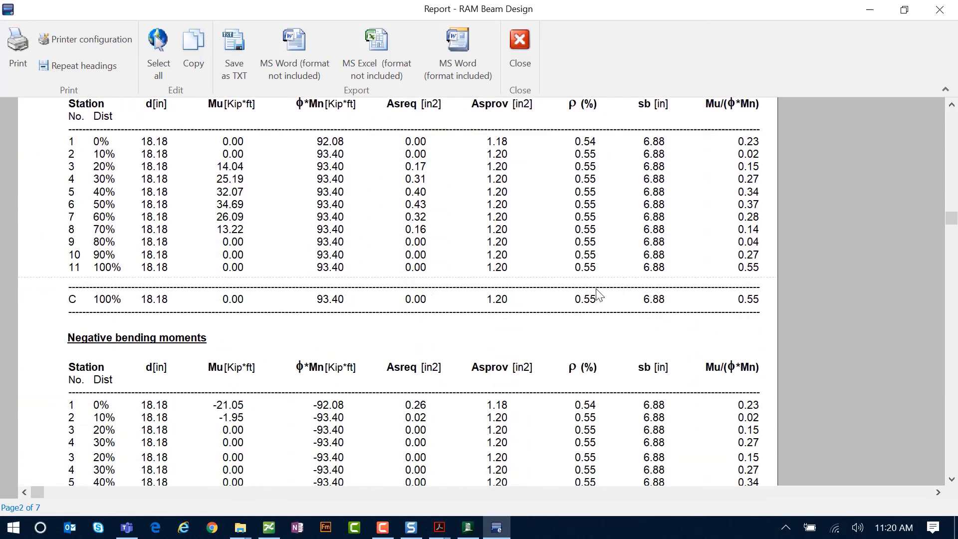
{"action": "scroll", "scroll_direction": "down", "scroll_amount": 3}
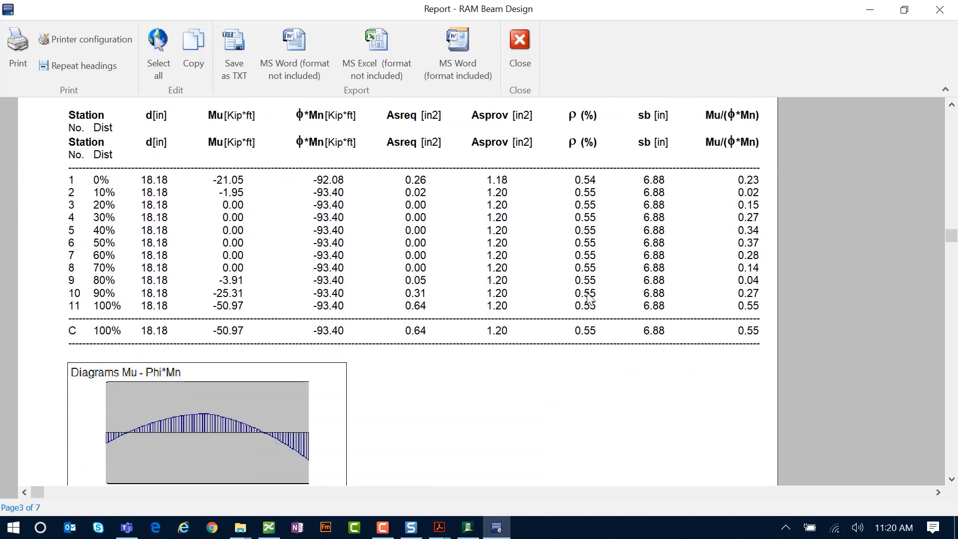
{"action": "scroll", "scroll_direction": "down", "scroll_amount": 3}
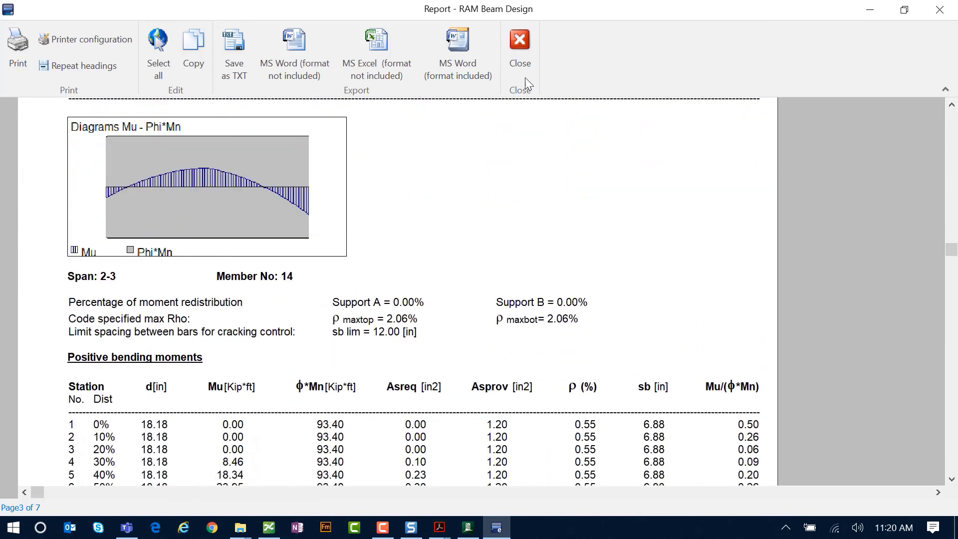
{"action": "left_click", "coordinate": [519, 45]}
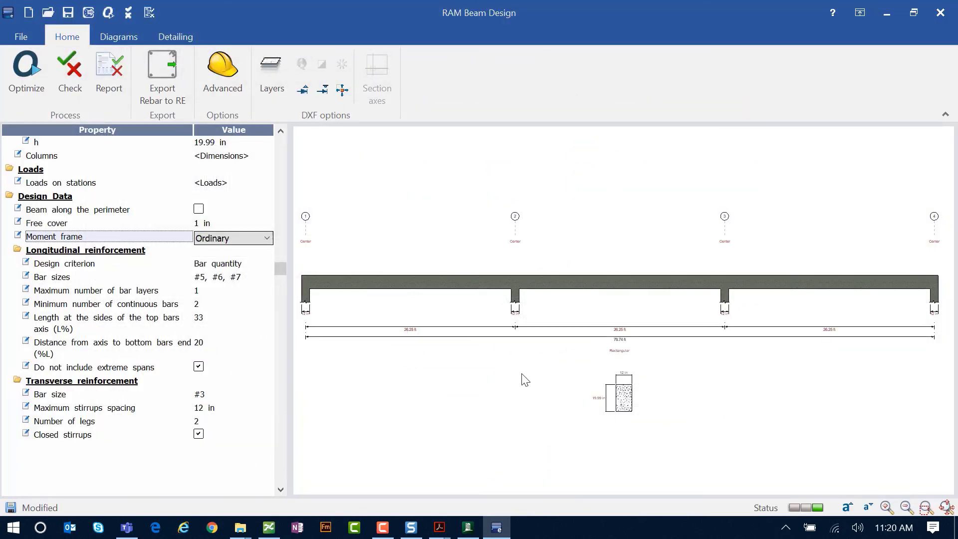
{"action": "mouse_move", "coordinate": [492, 71]}
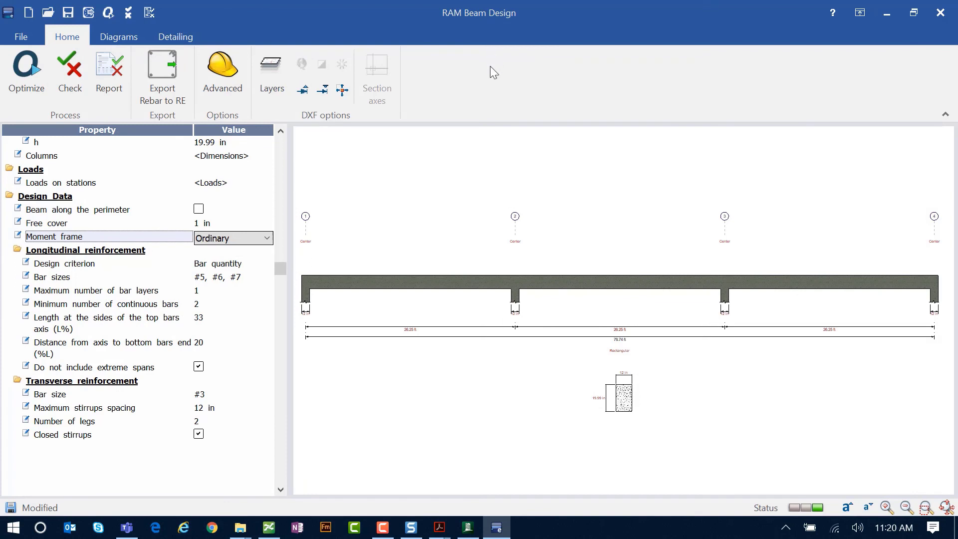
{"action": "mouse_move", "coordinate": [515, 117]}
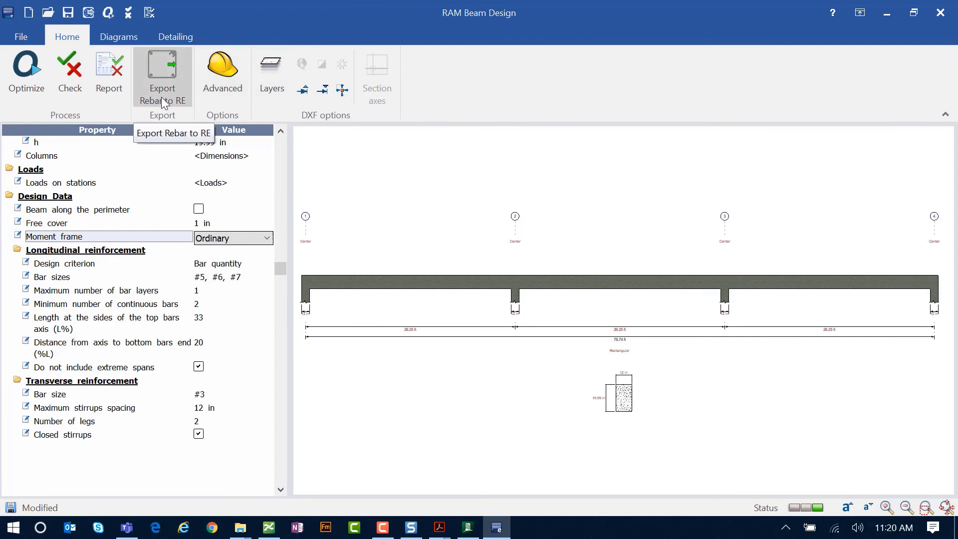
{"action": "mouse_move", "coordinate": [489, 185]}
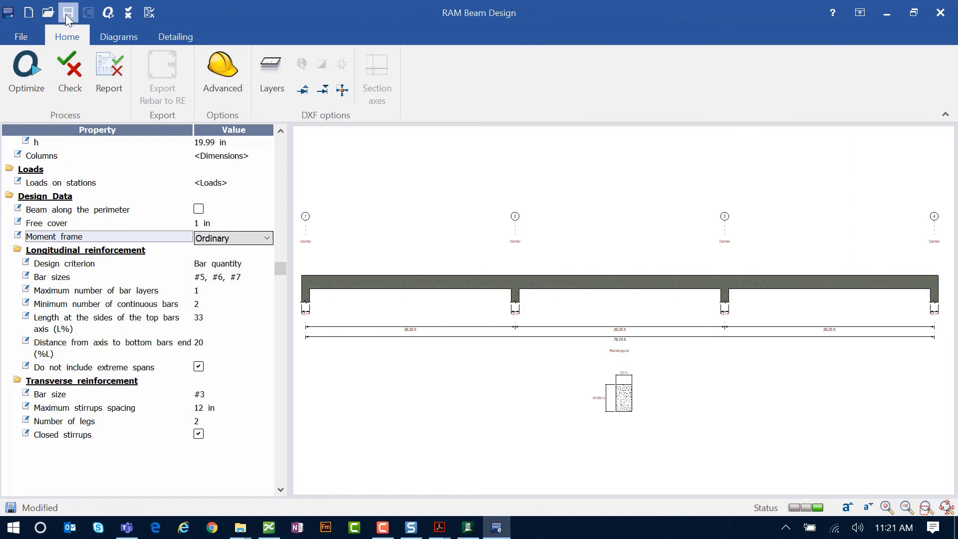
Save the beam design as test.rcb, overwriting the existing file
{"action": "left_click", "coordinate": [67, 12]}
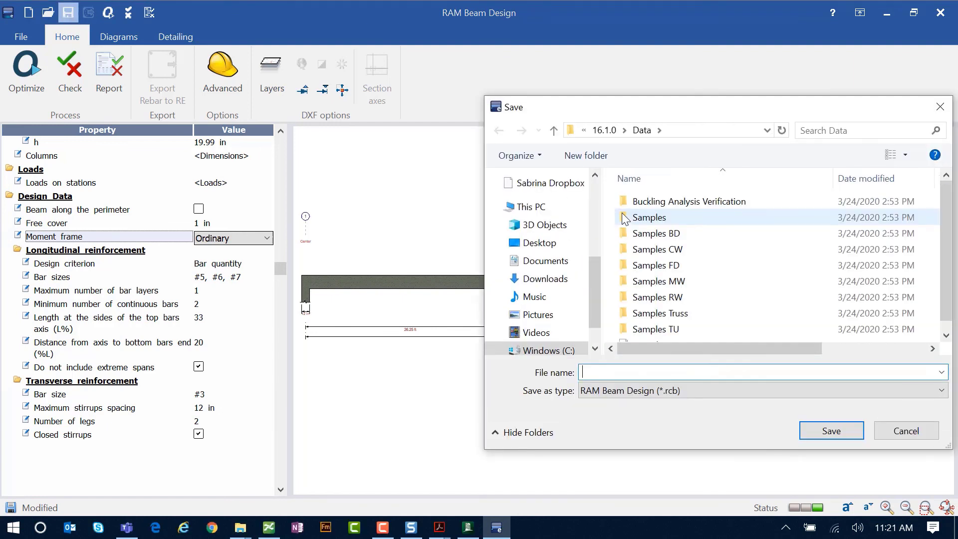
{"action": "type", "text": "t"}
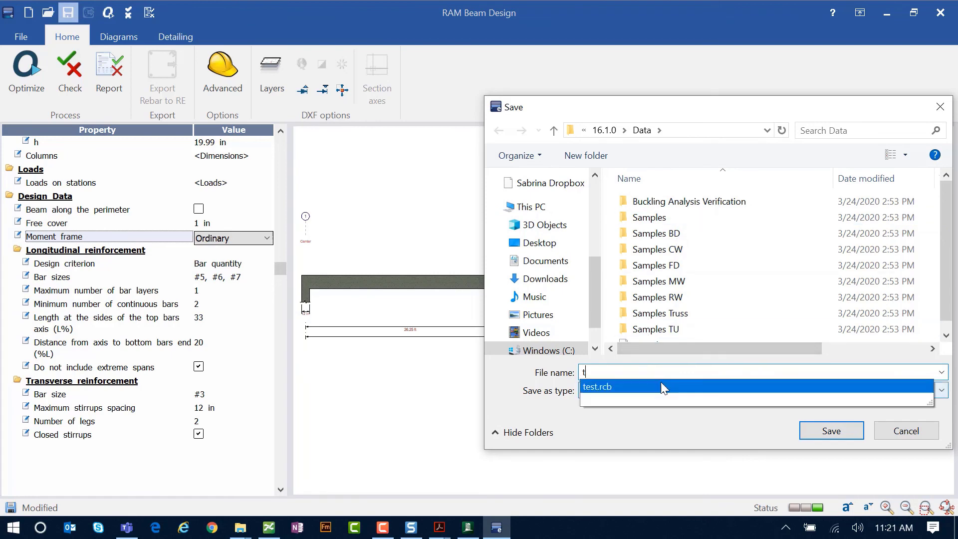
{"action": "left_click", "coordinate": [830, 430]}
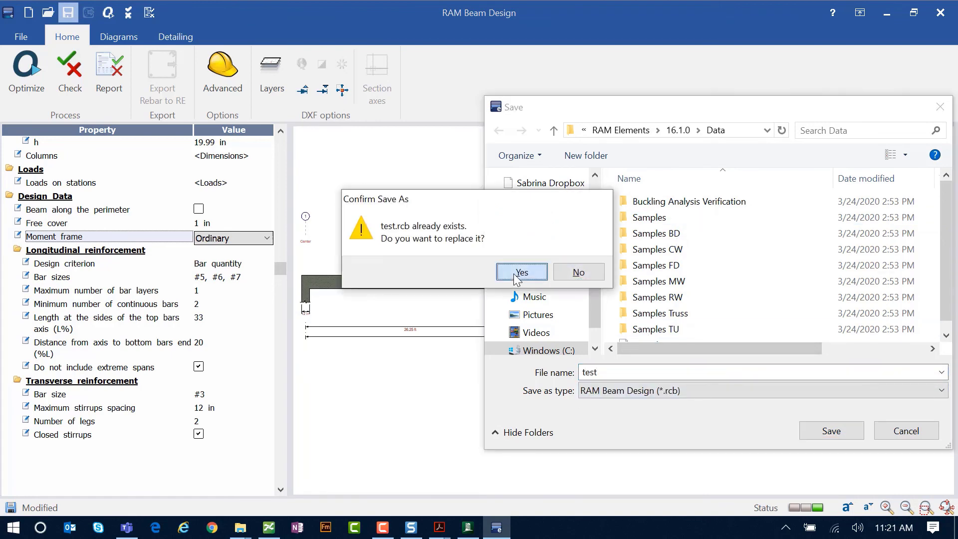
{"action": "left_click", "coordinate": [520, 272]}
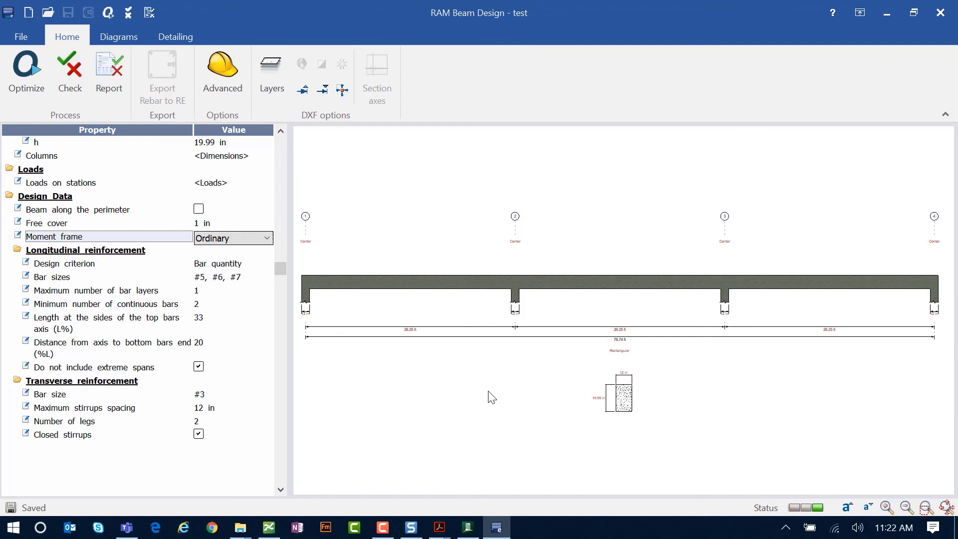
{"action": "left_click", "coordinate": [20, 36]}
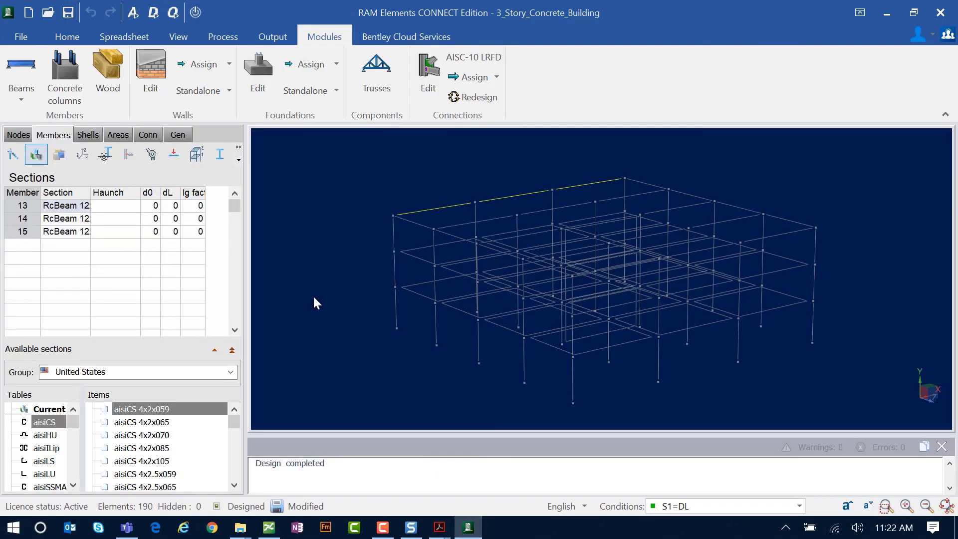
{"action": "mouse_move", "coordinate": [307, 196]}
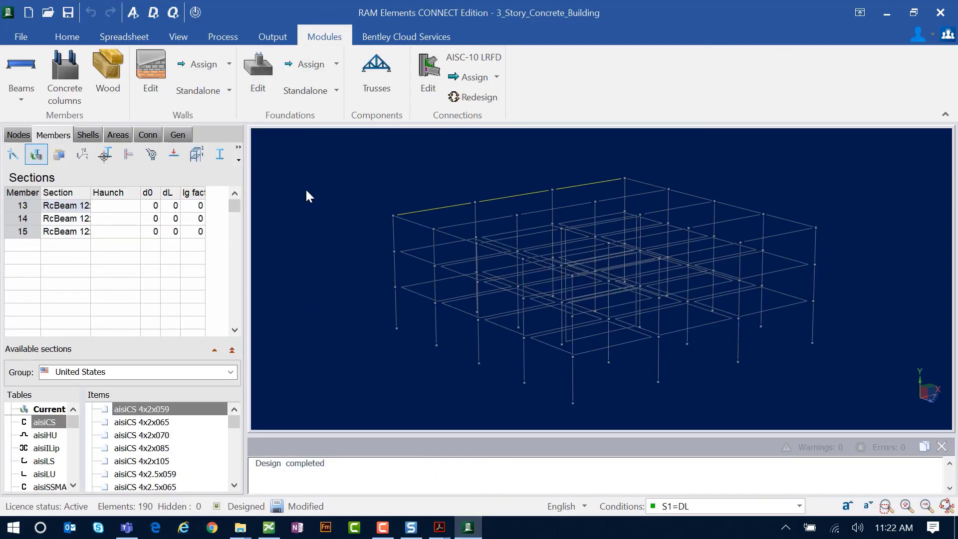